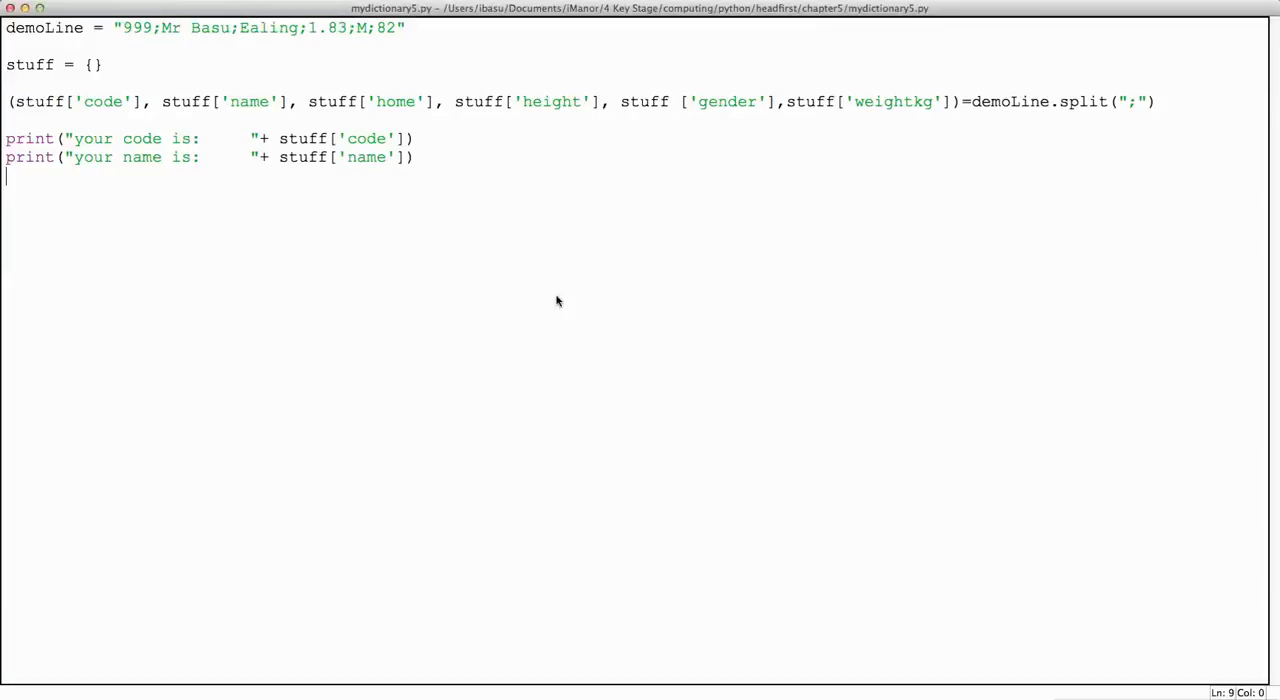
mouse_move(316, 77)
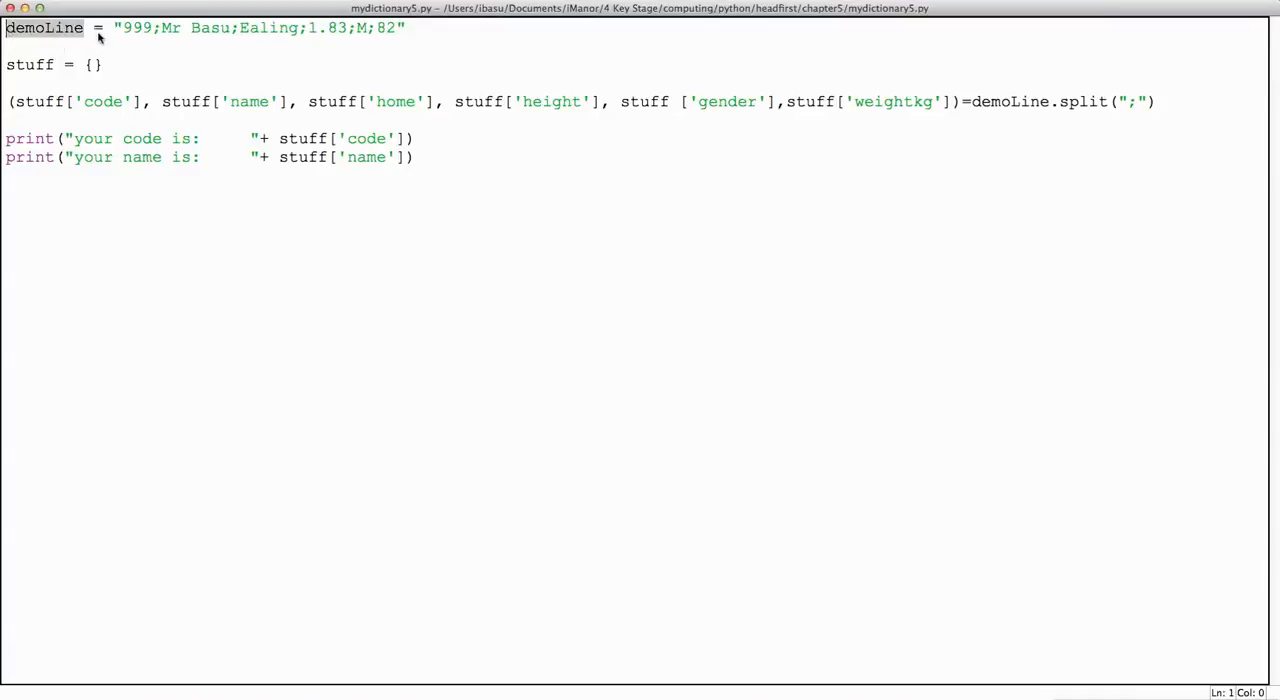
mouse_move(88, 38)
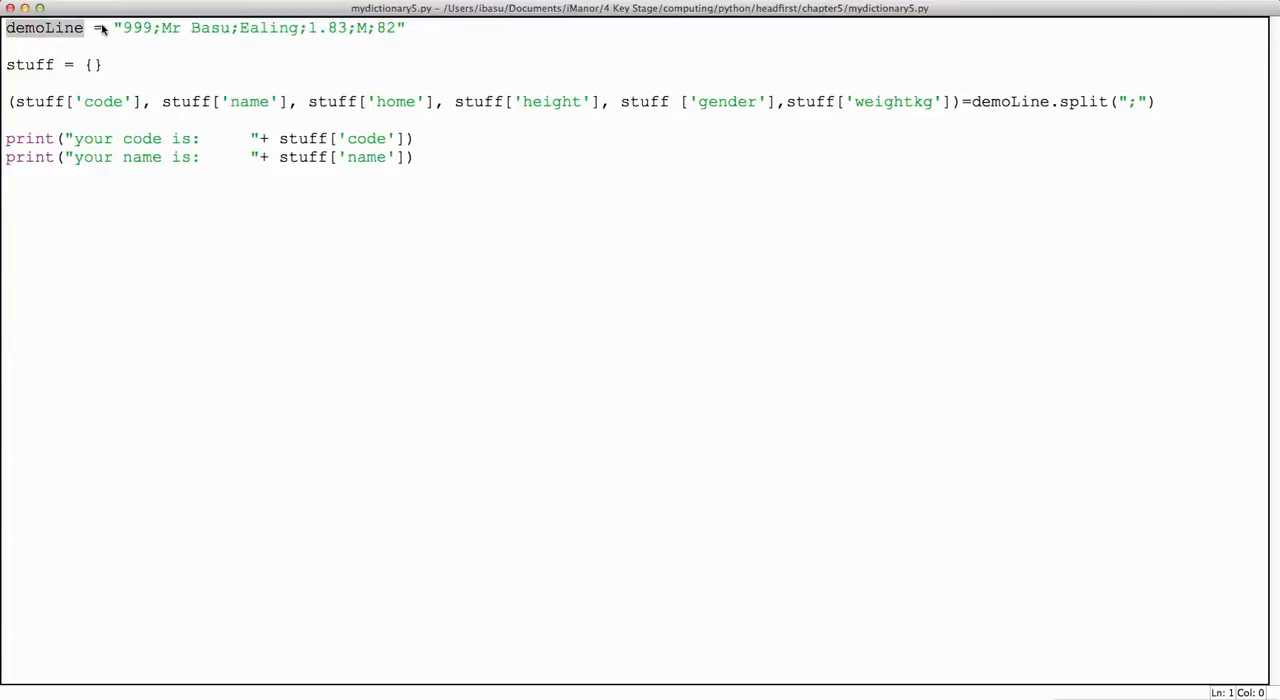
Enter the demoLine assignment '999;Mr Basu;Ealing;1.83;M;82' into the Python Shell
click(120, 27)
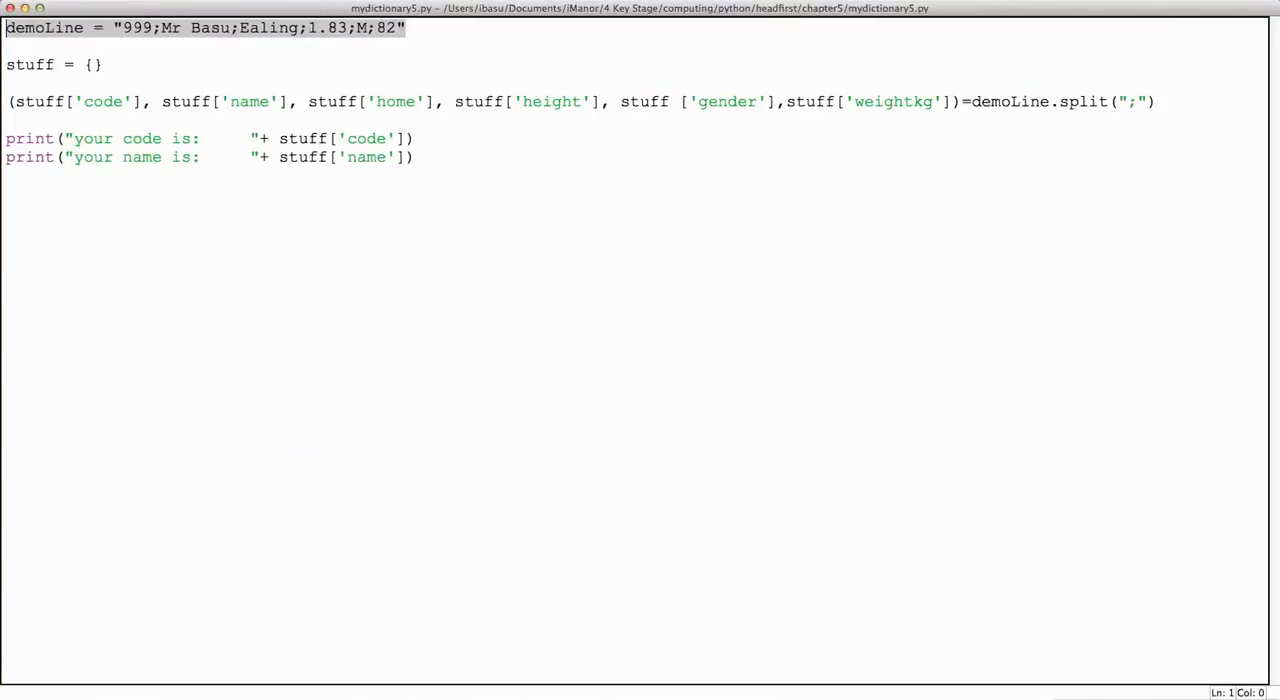
key(F5)
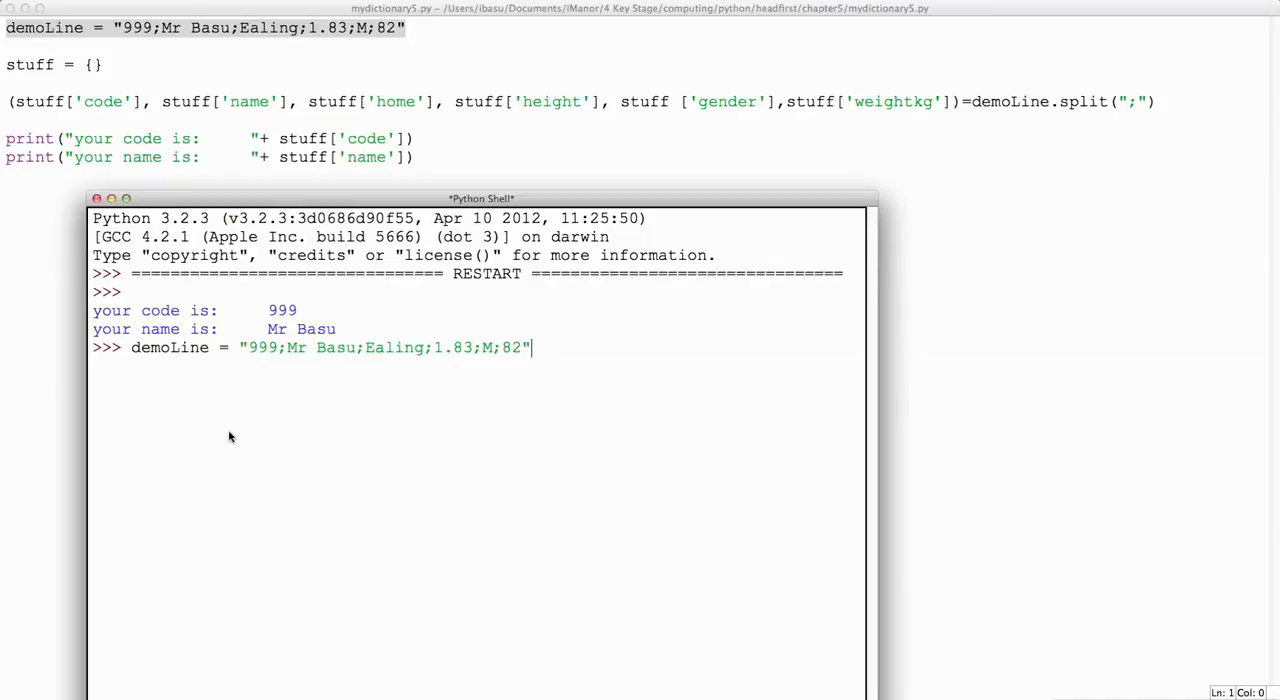
key(Return)
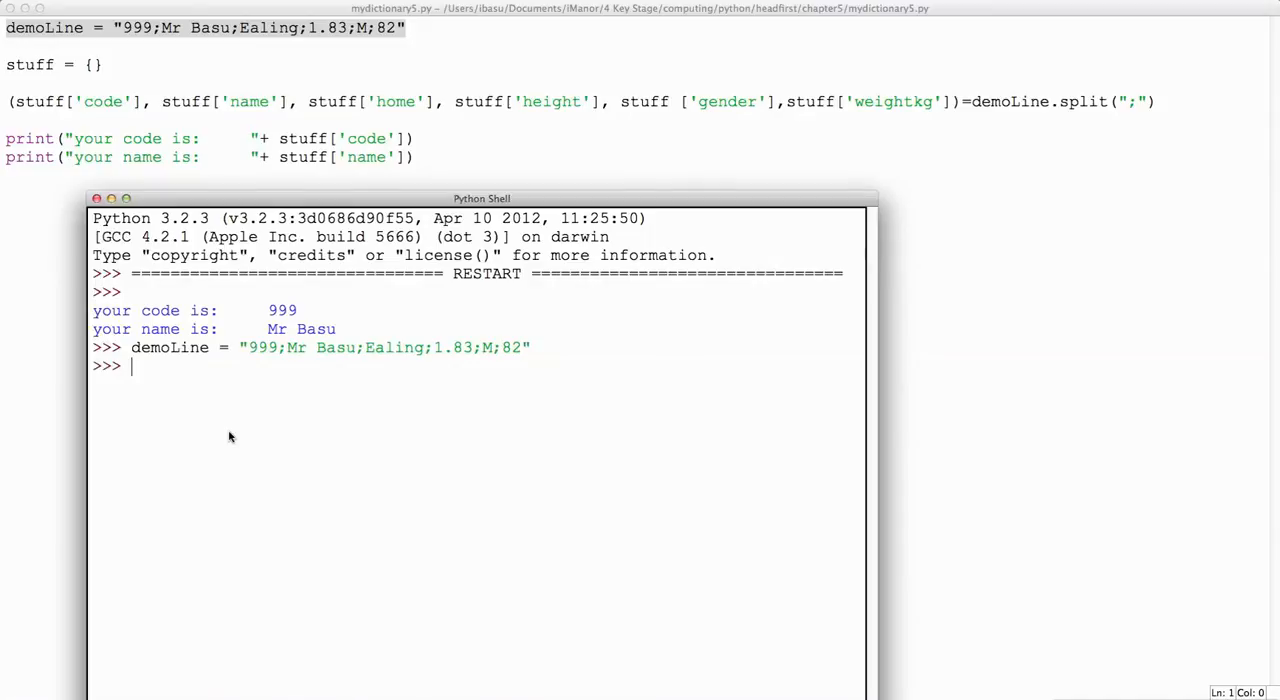
Print demoLine in the shell, showing the full semicolon-separated string
text(print)
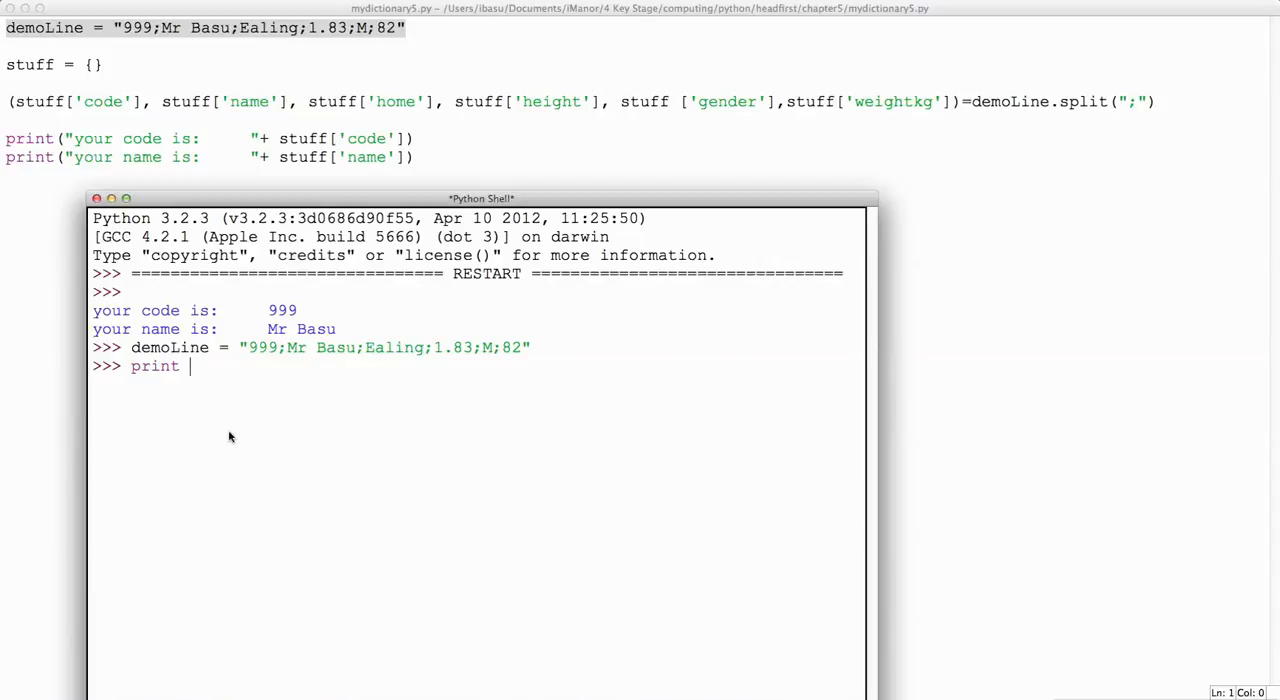
text((demoLin)
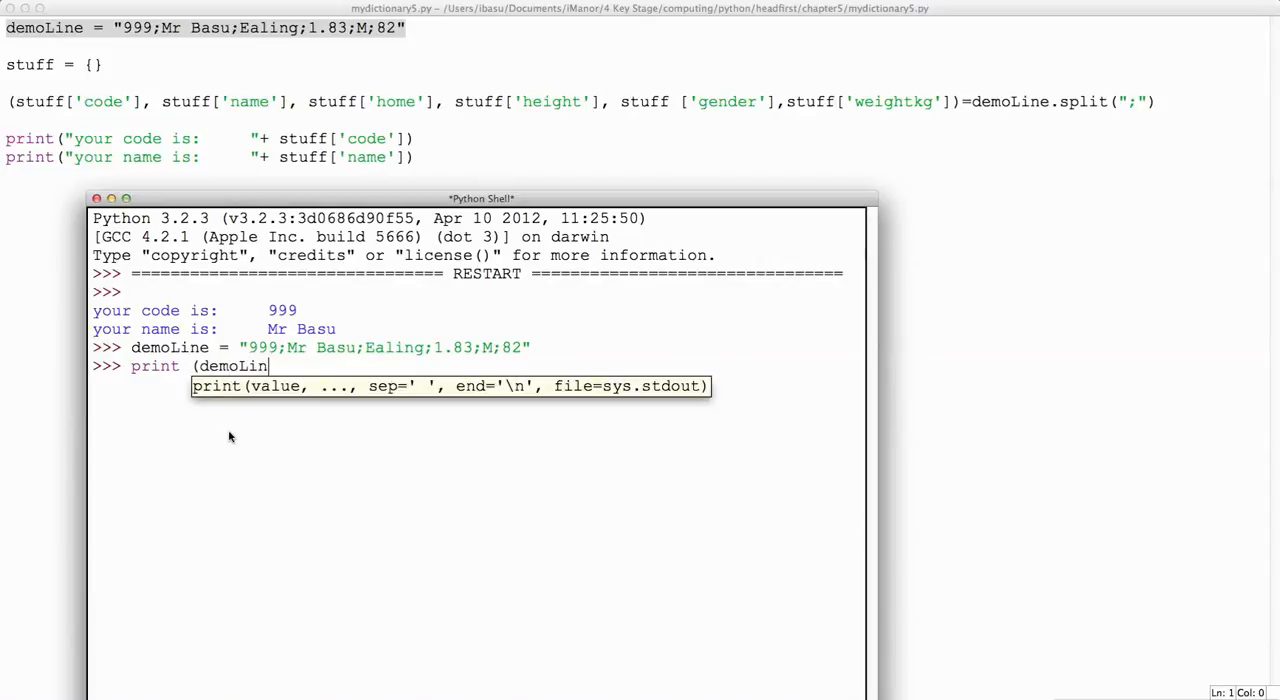
text(e))
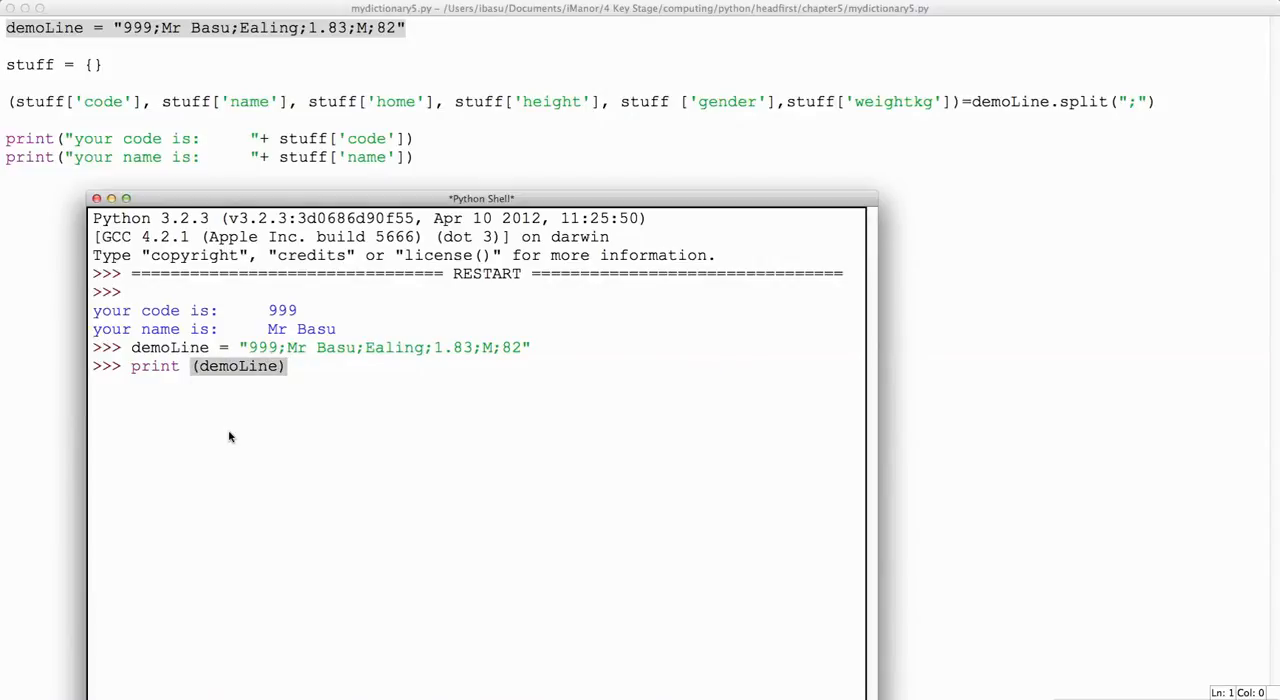
key(Return)
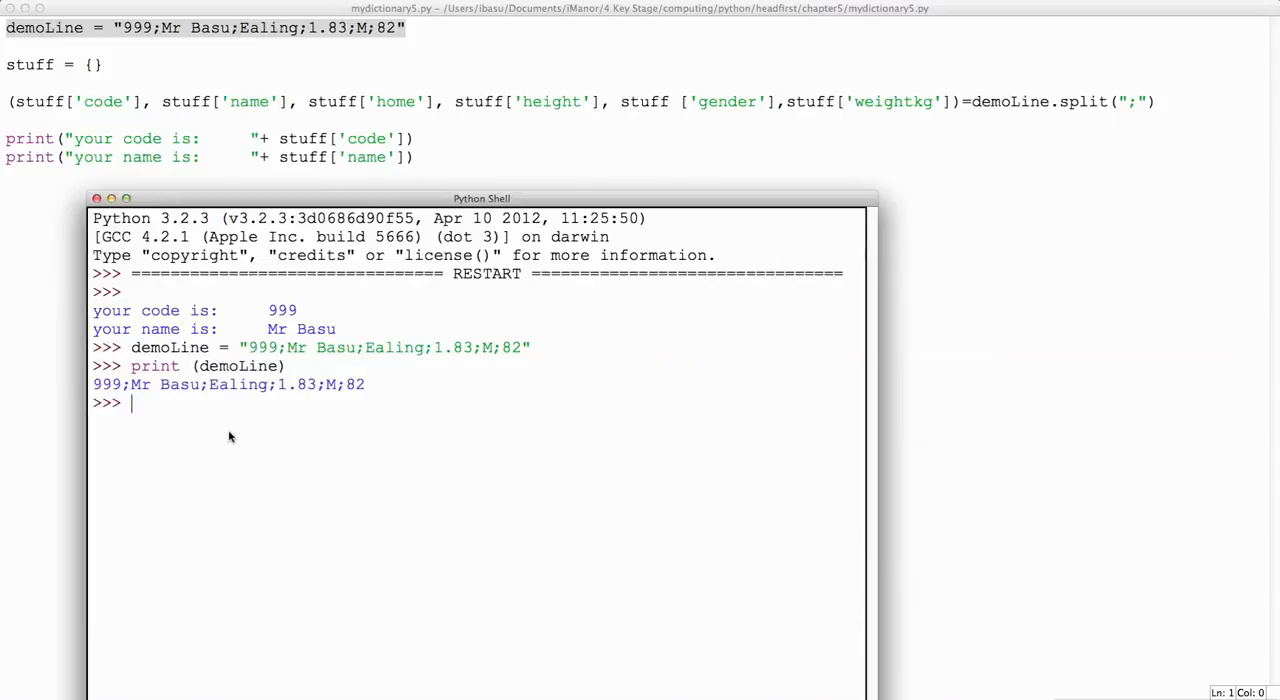
mouse_move(449, 166)
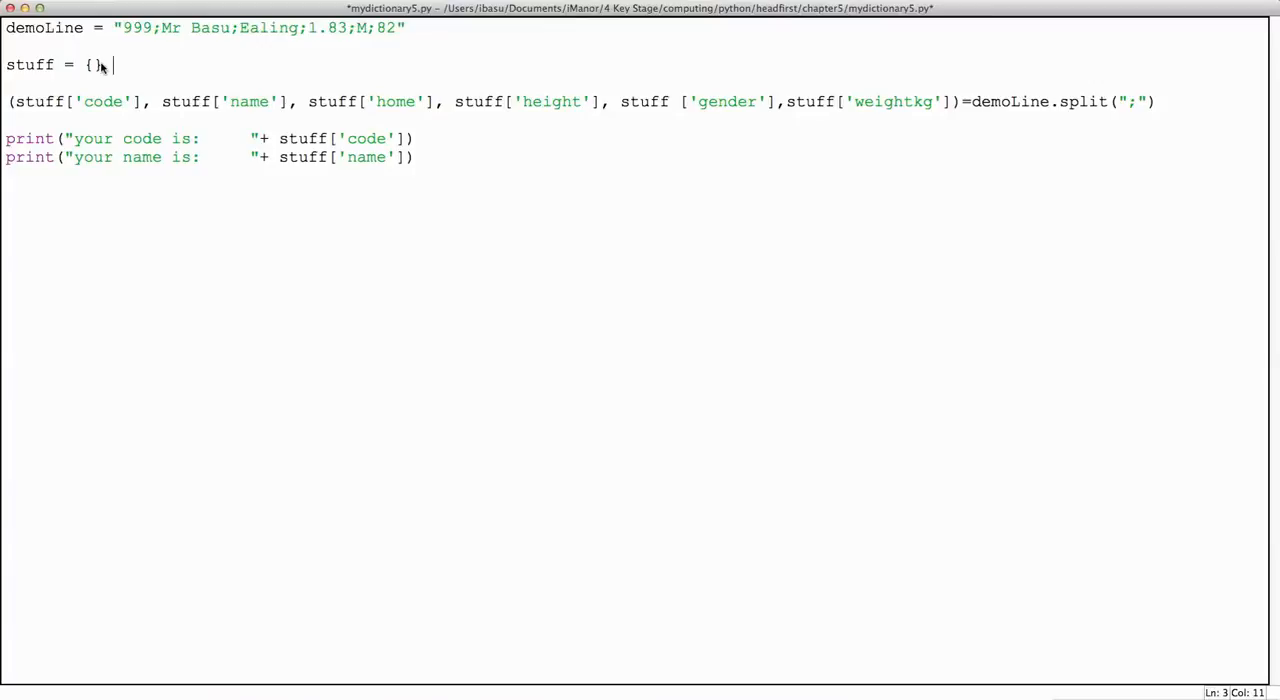
Add the comment #here's my hash after stuff = {} and point out the name key and ';' separator
text(#)
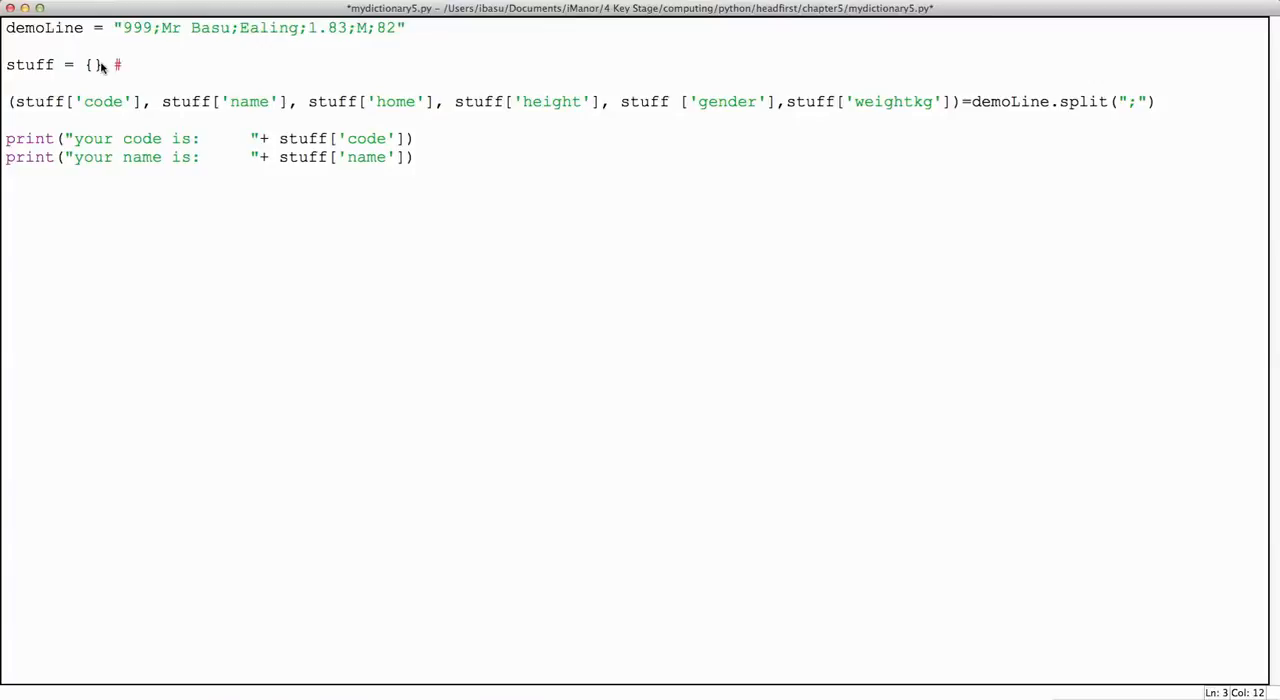
text(here's my has)
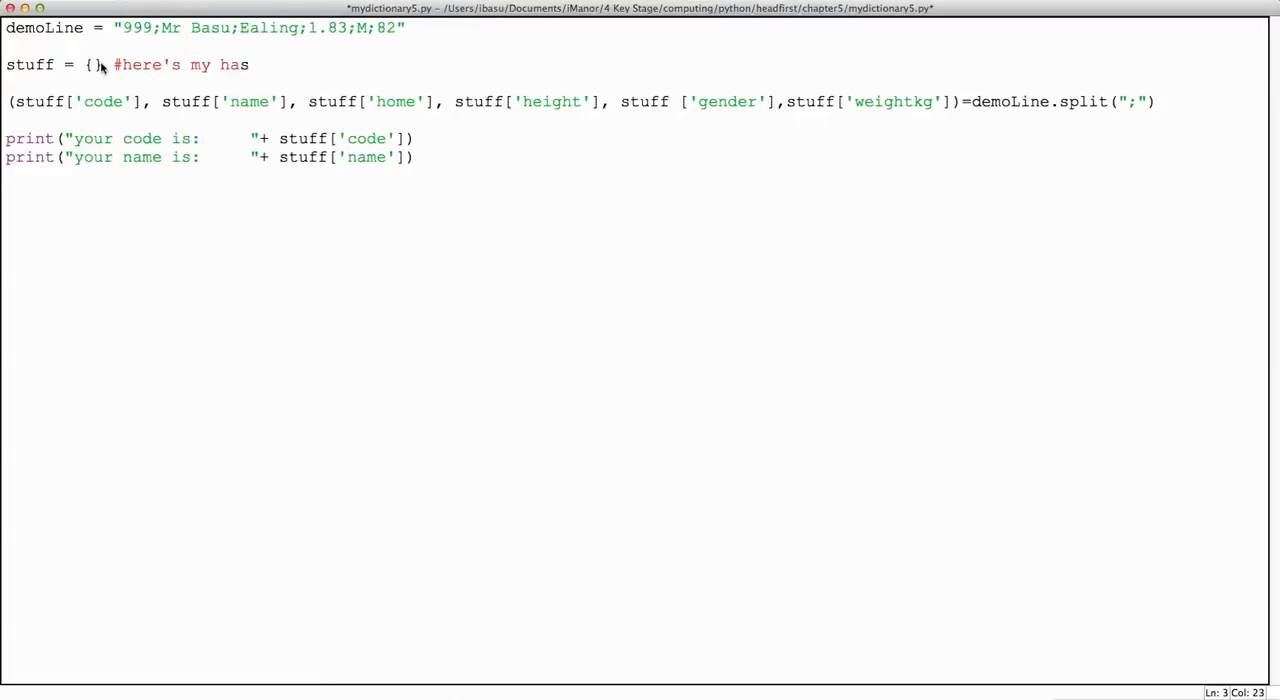
text(h)
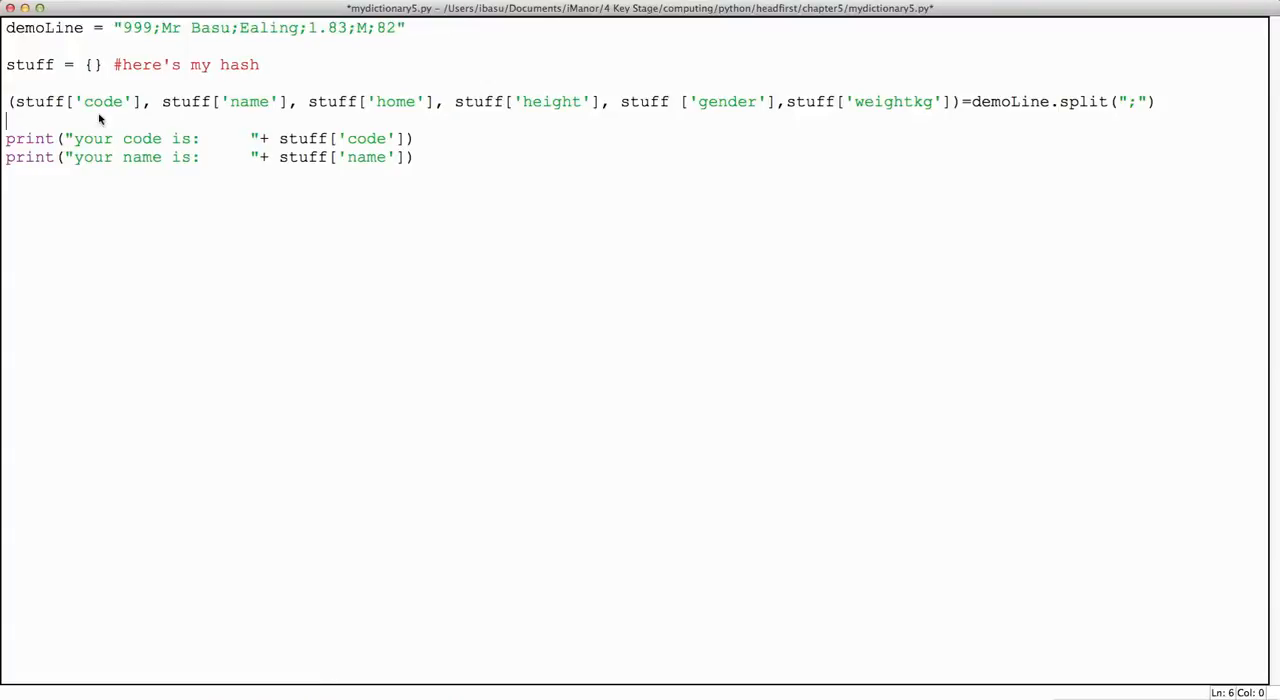
mouse_move(230, 118)
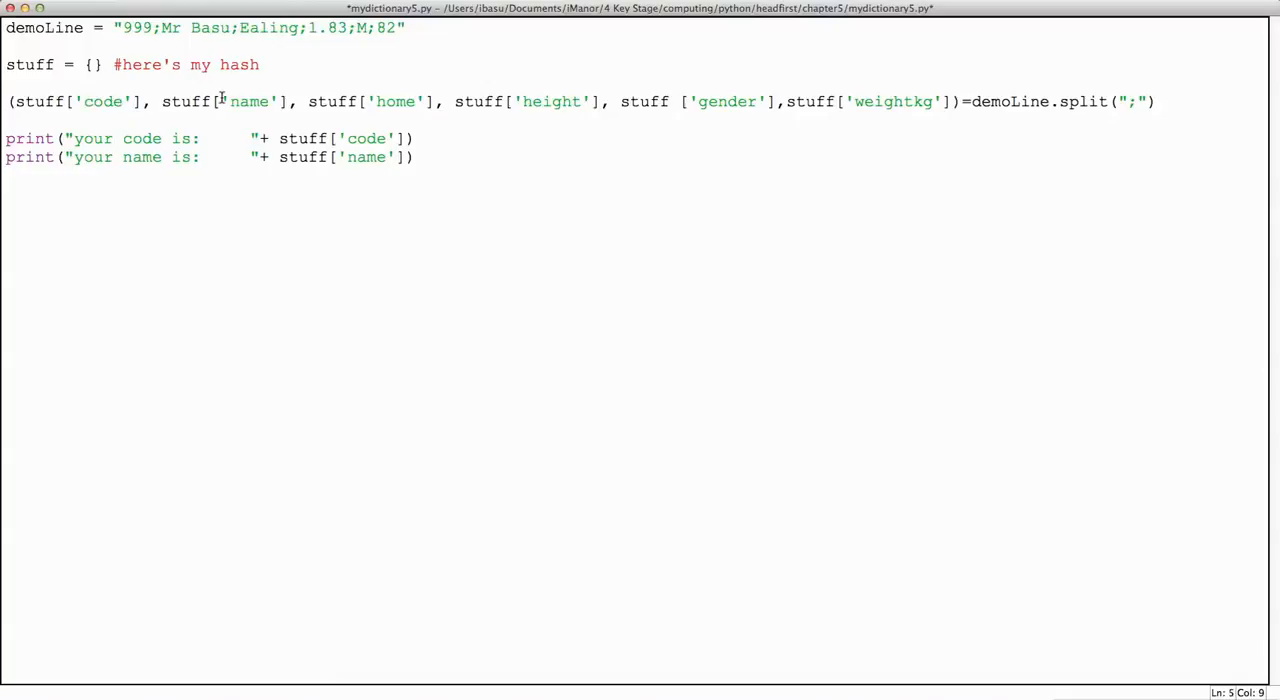
click(575, 101)
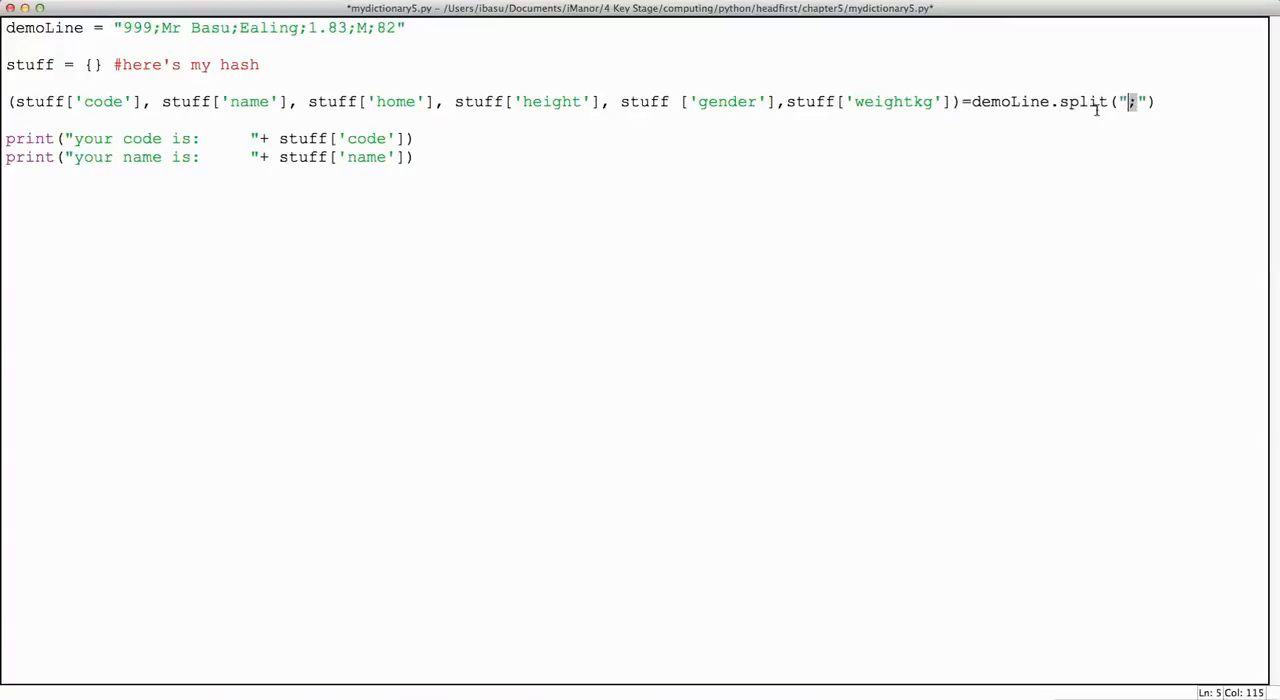
mouse_move(1020, 100)
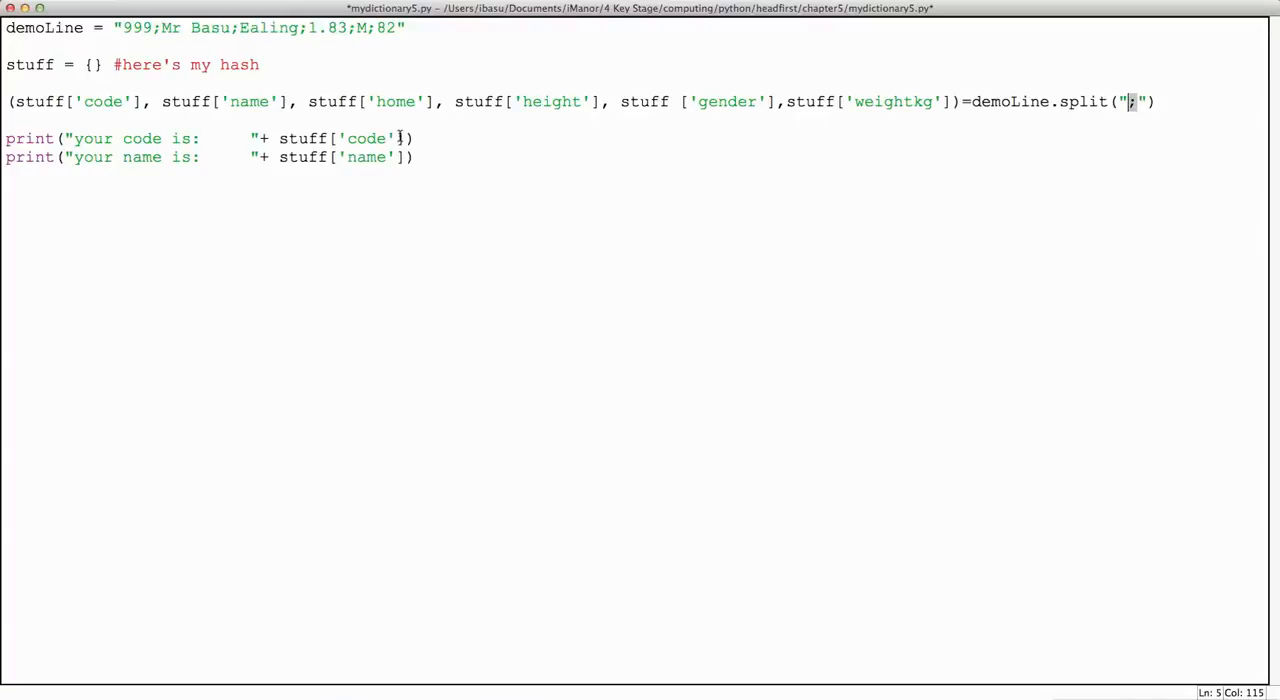
double_click(302, 138)
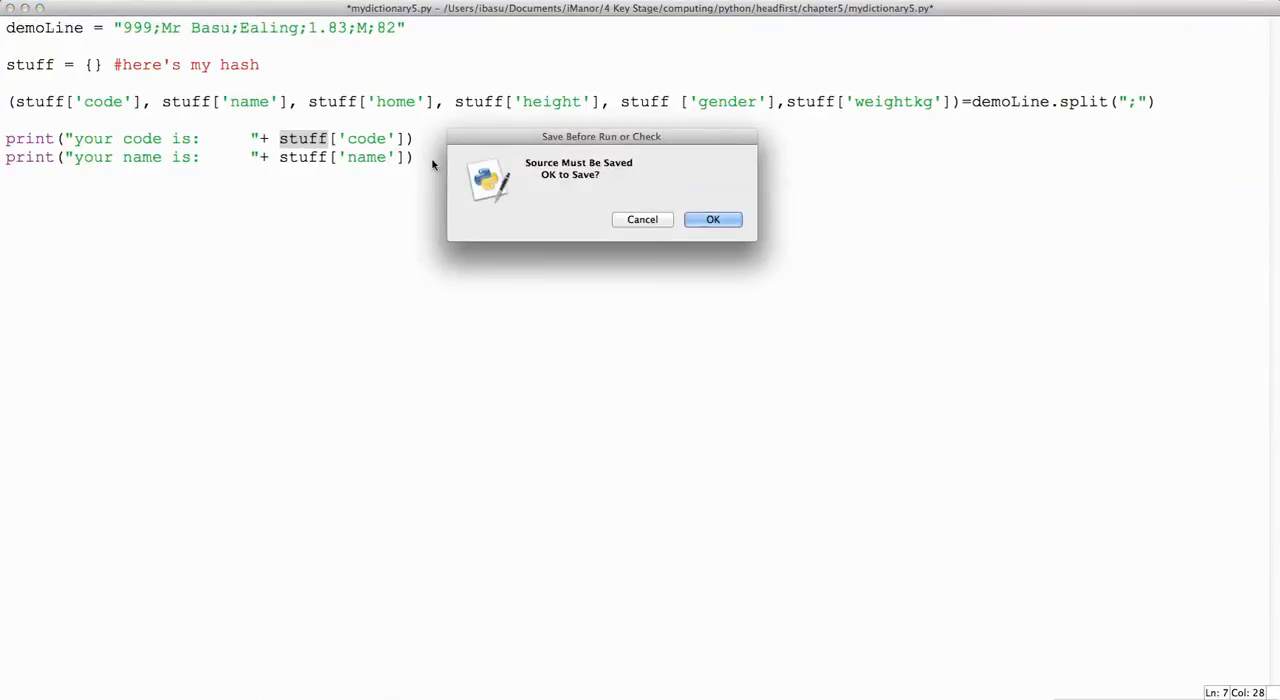
Decline the Save Before Run prompt, leaving the script unsaved
click(712, 219)
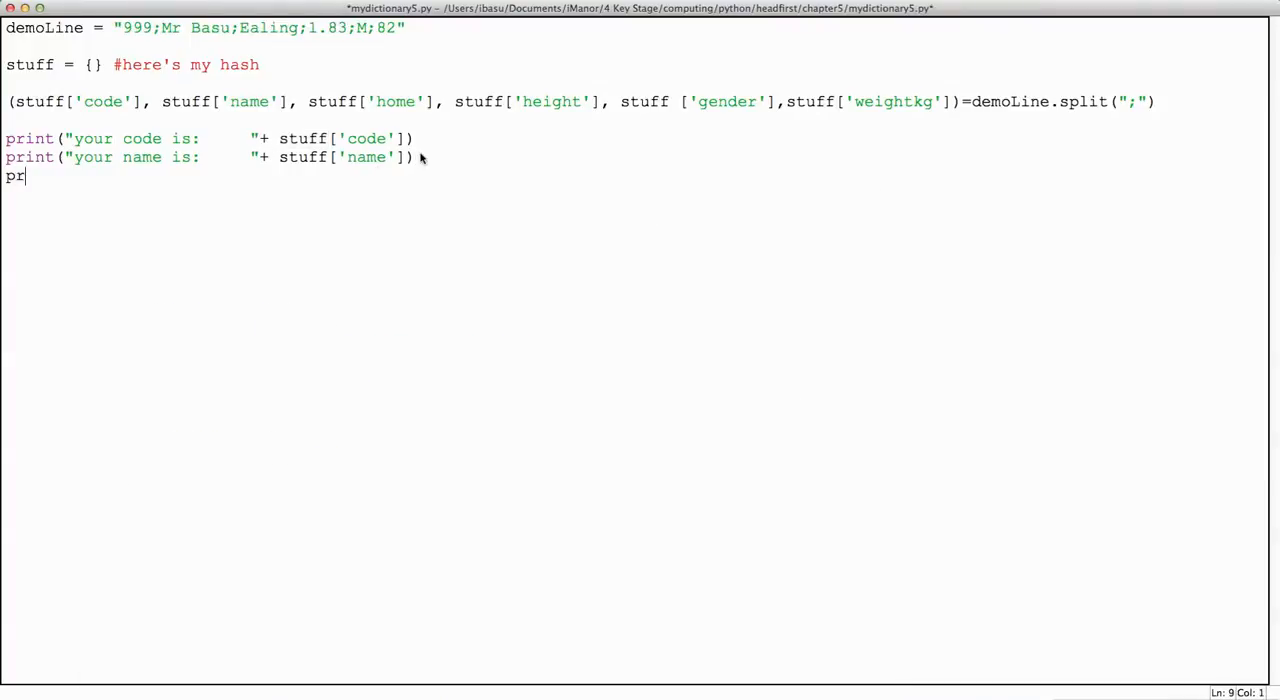
Start a third print line with the label "your height is:"
text(print (")
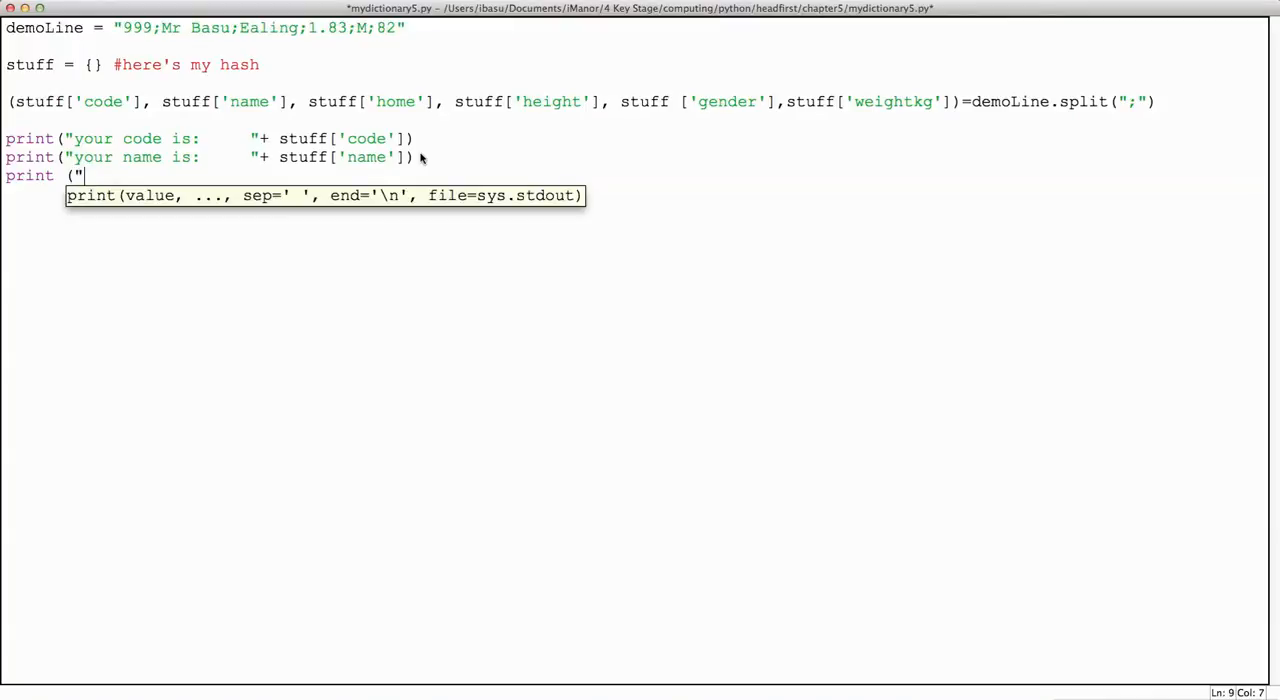
text(your name)
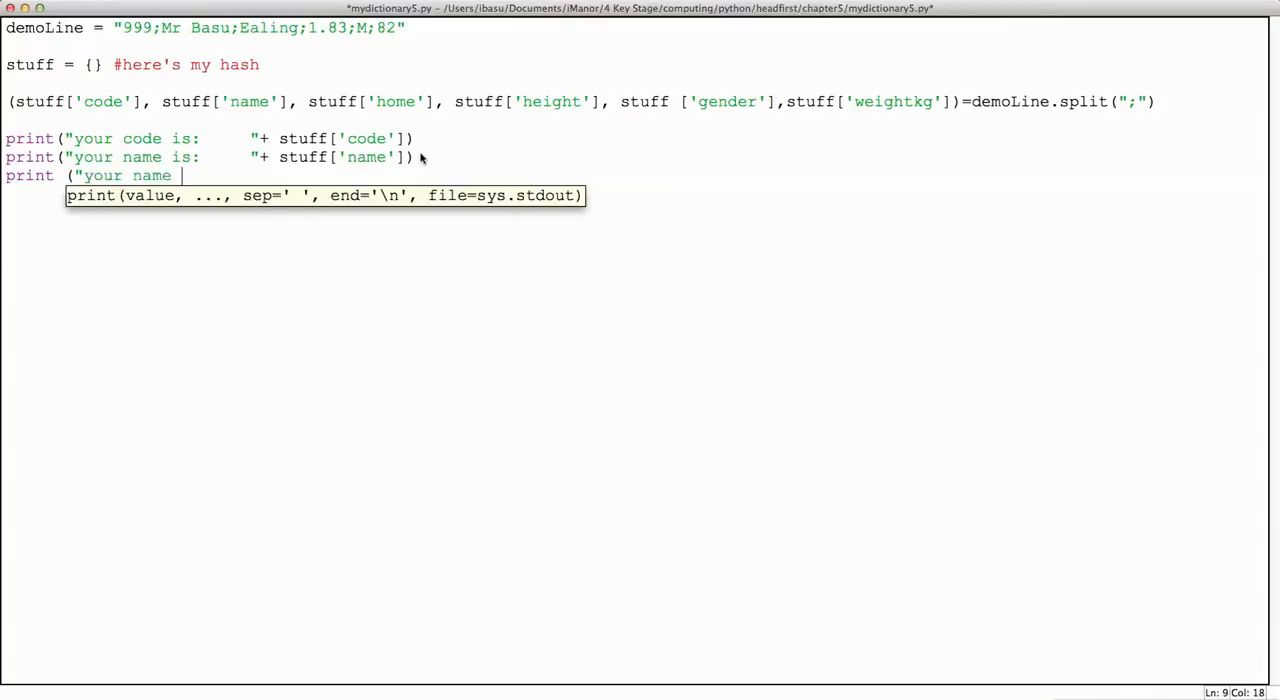
key(BackSpace)
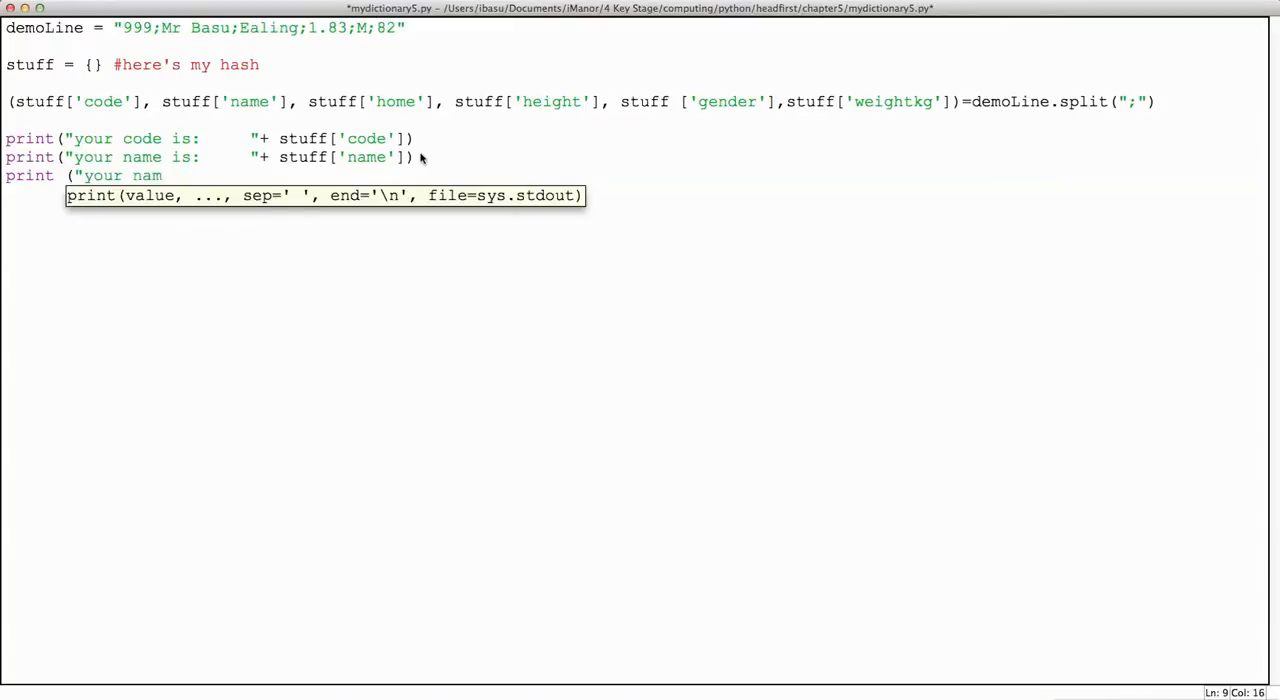
text(height)
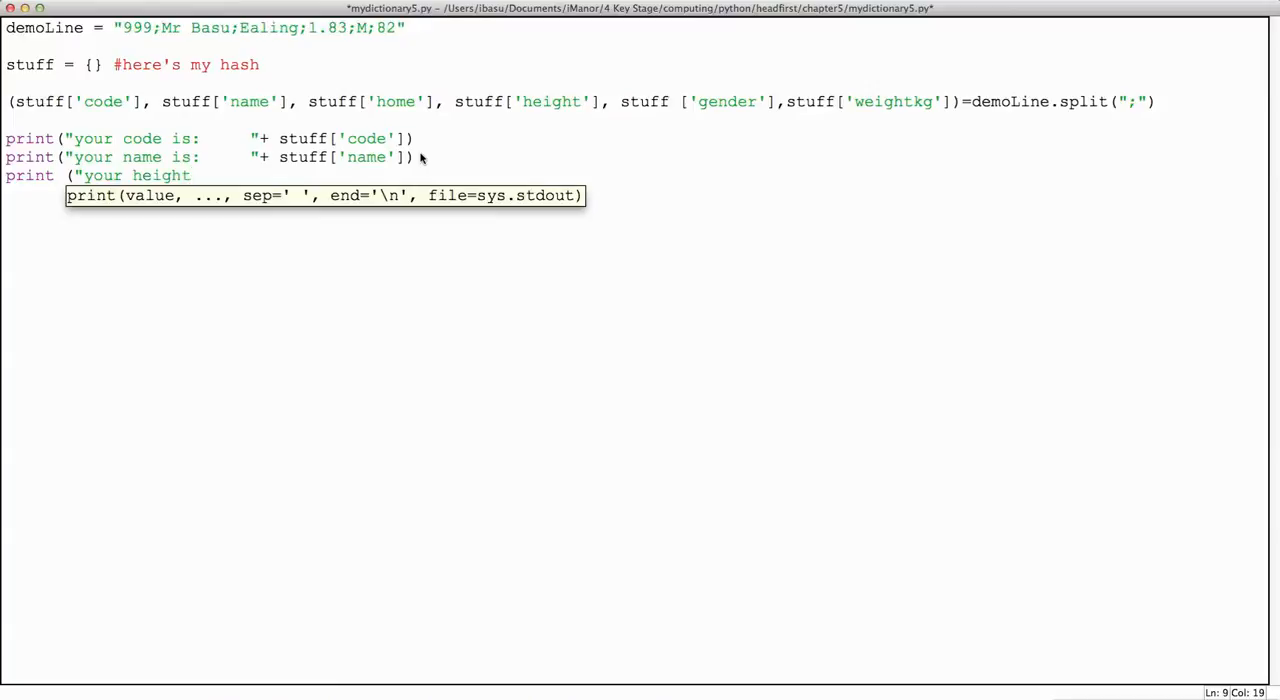
text(is:)
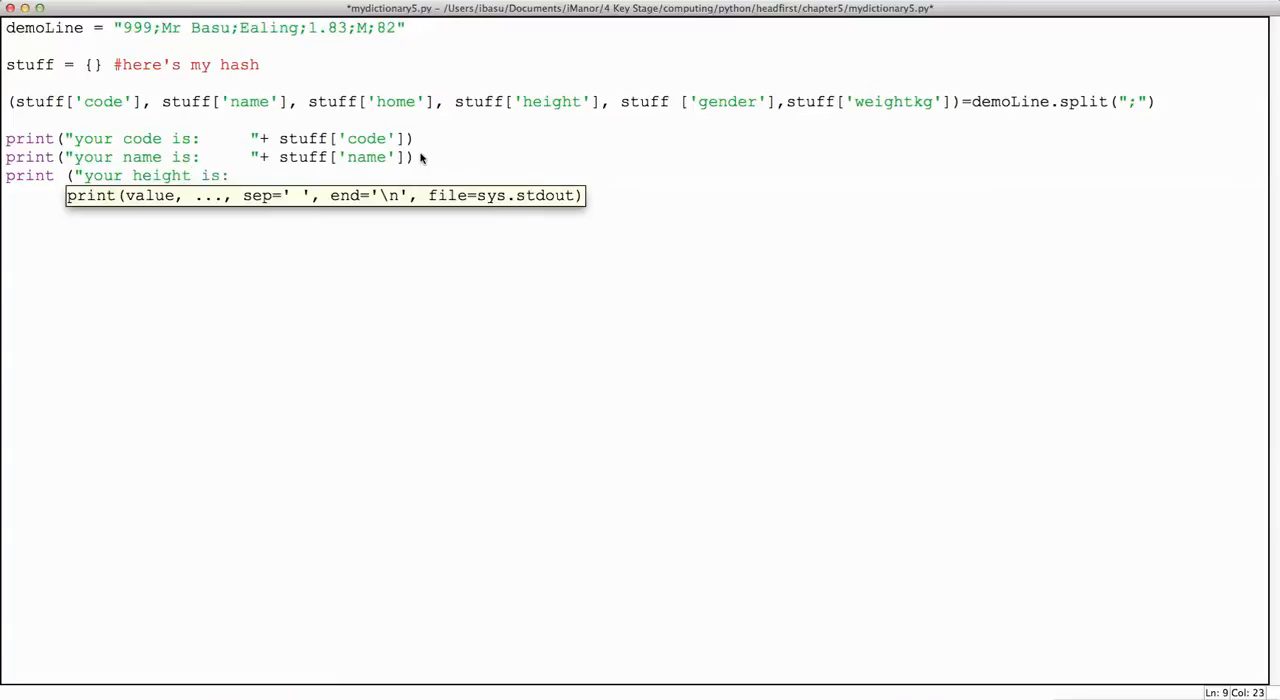
text("+ st)
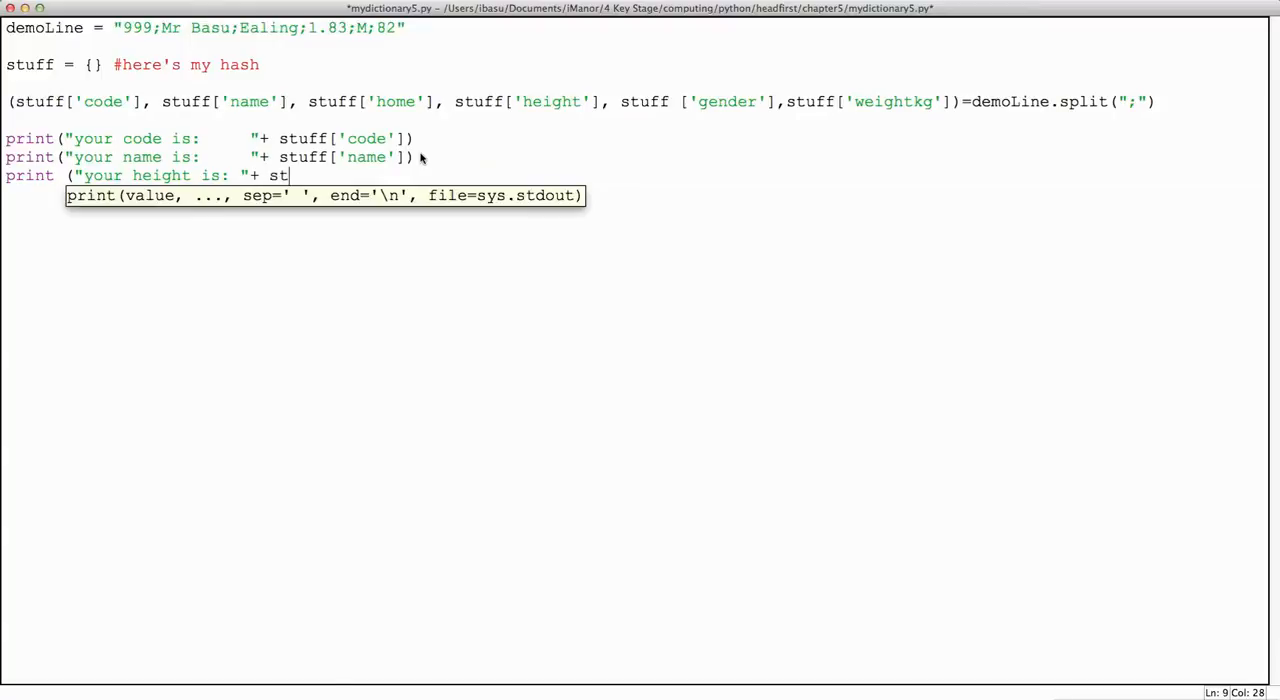
Complete the line as print ("your height is: "+ stuff['height'])
text(uff)
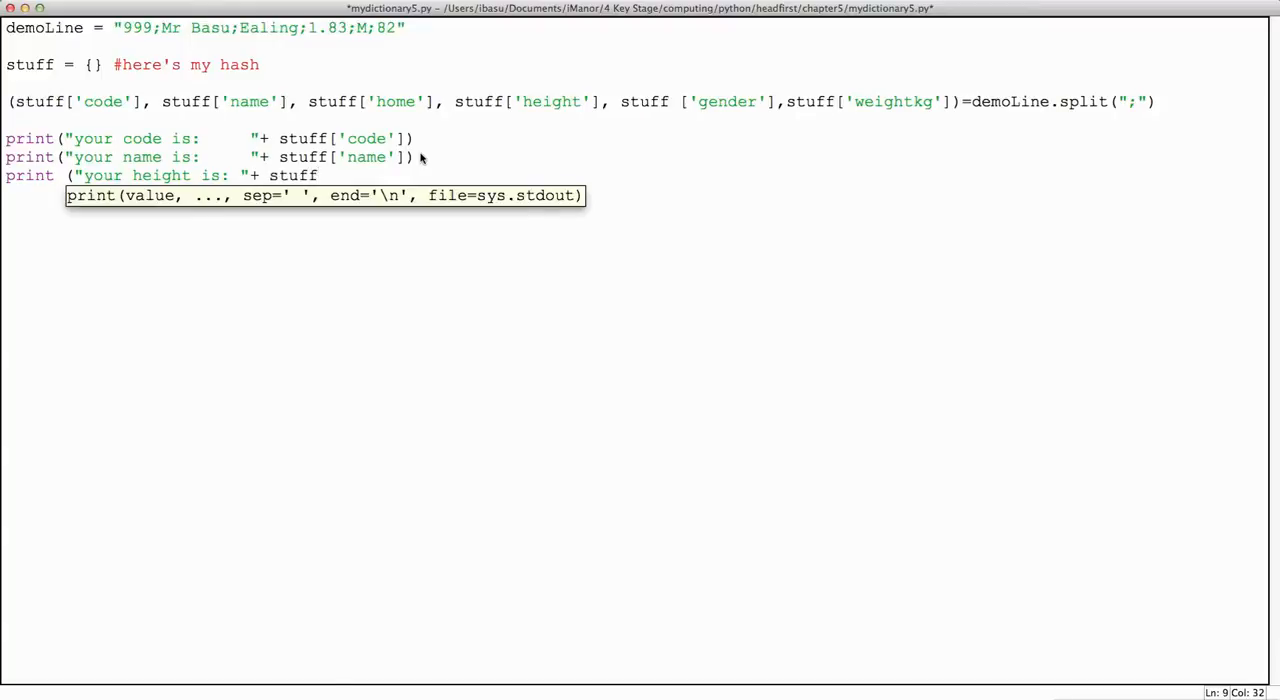
text([)
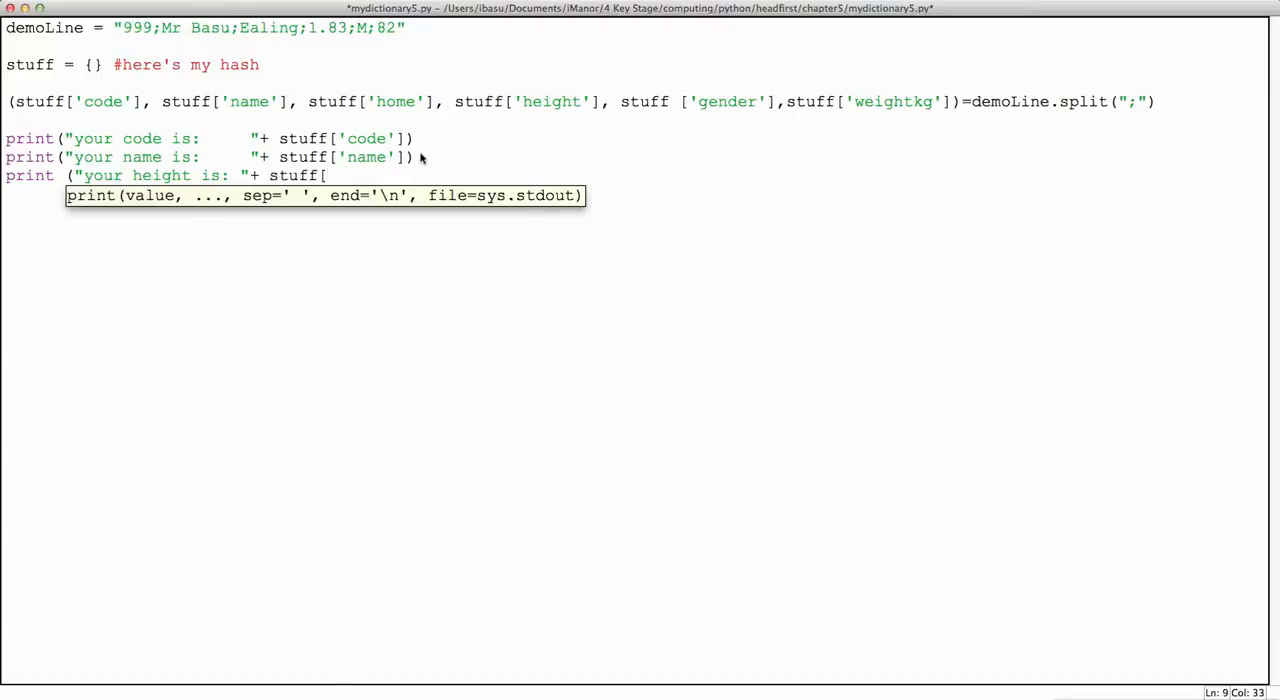
text(')
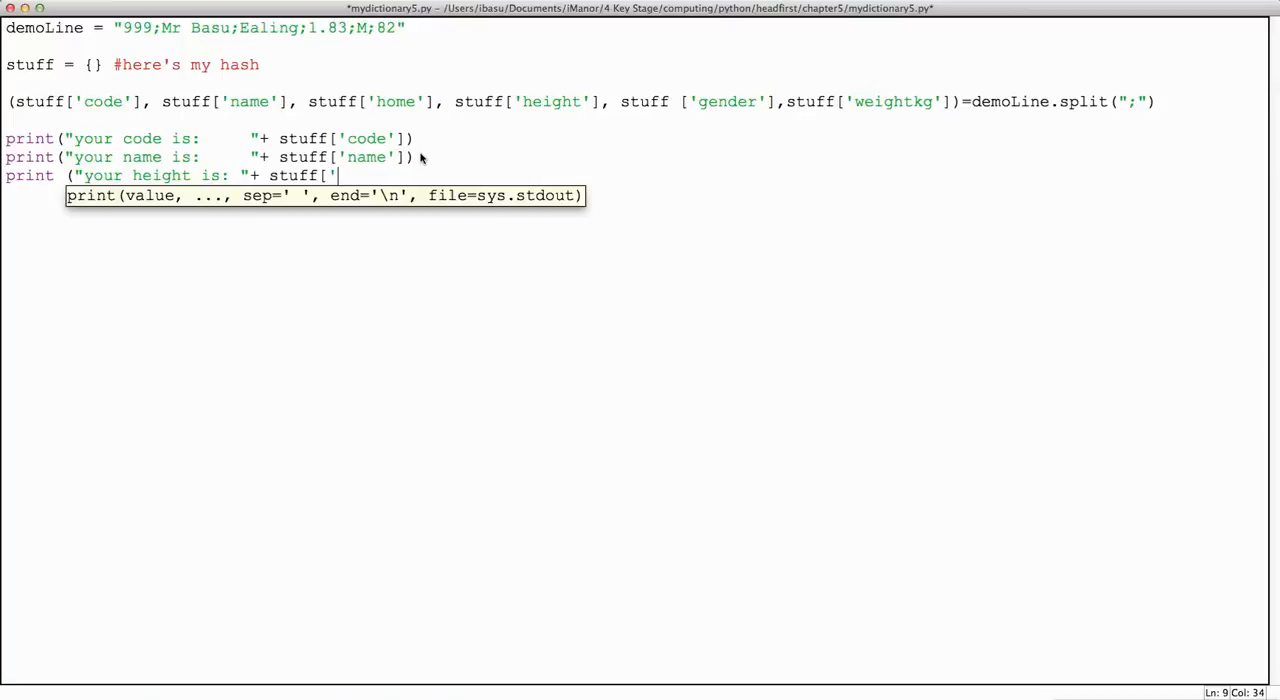
text(height)
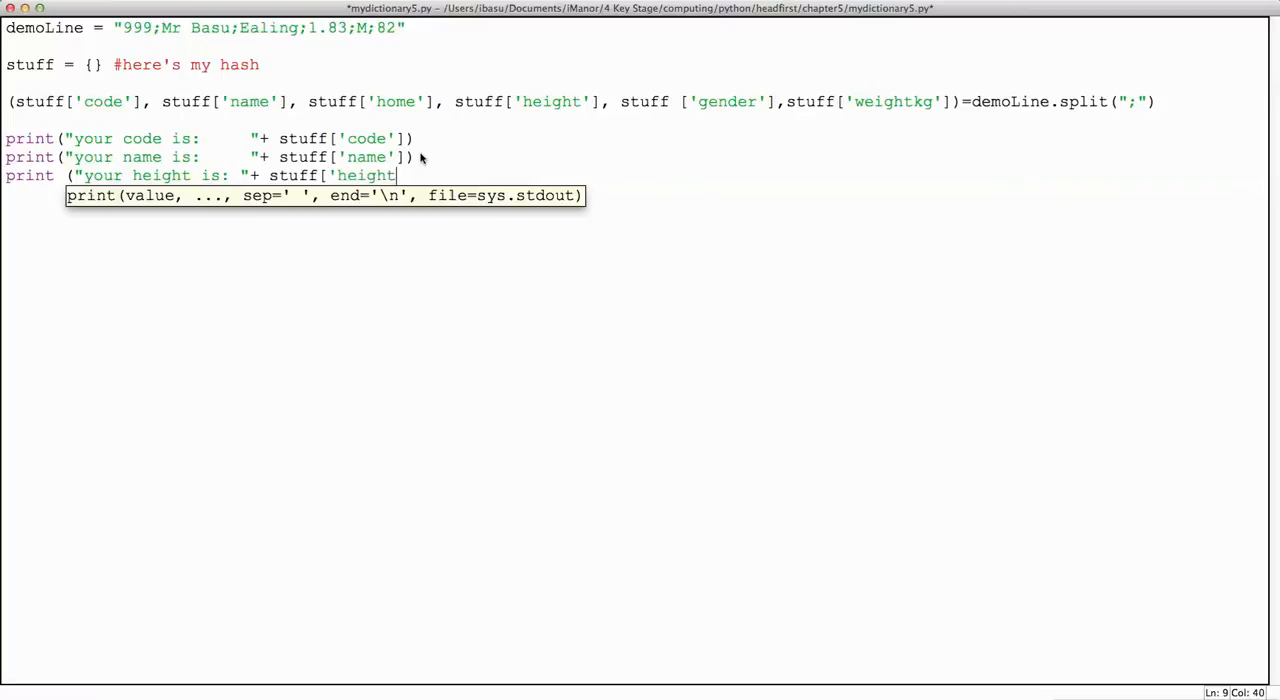
text(')
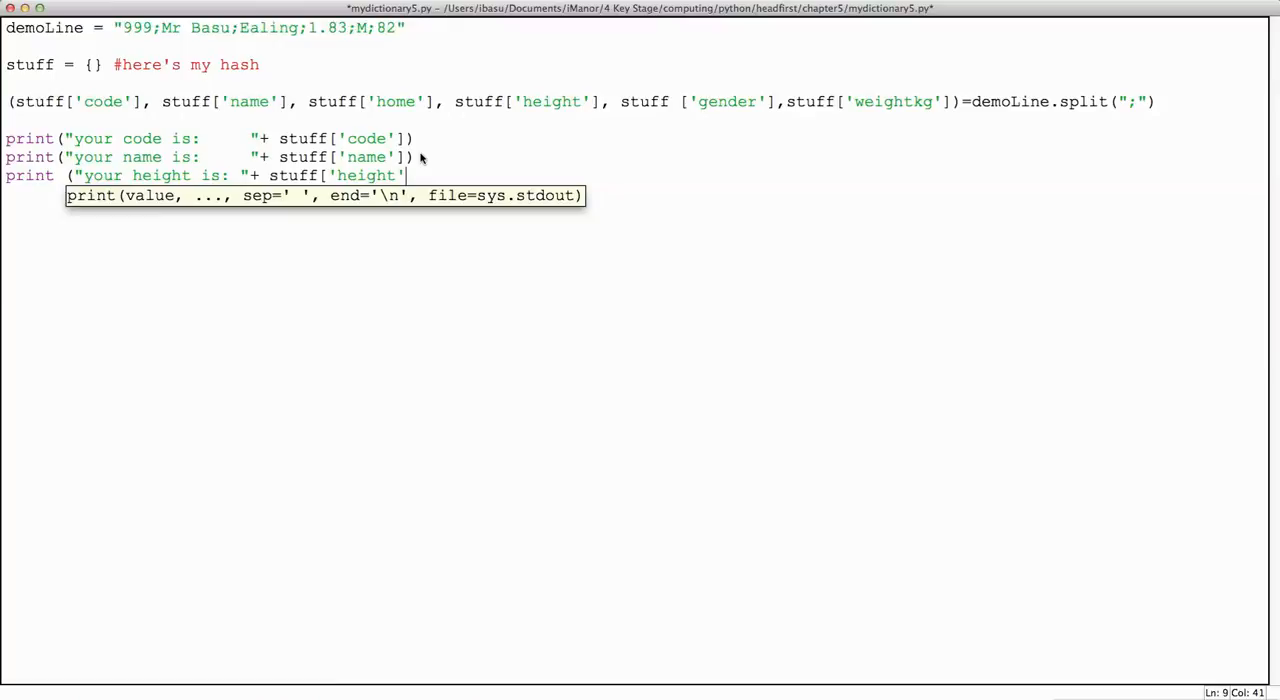
text(])
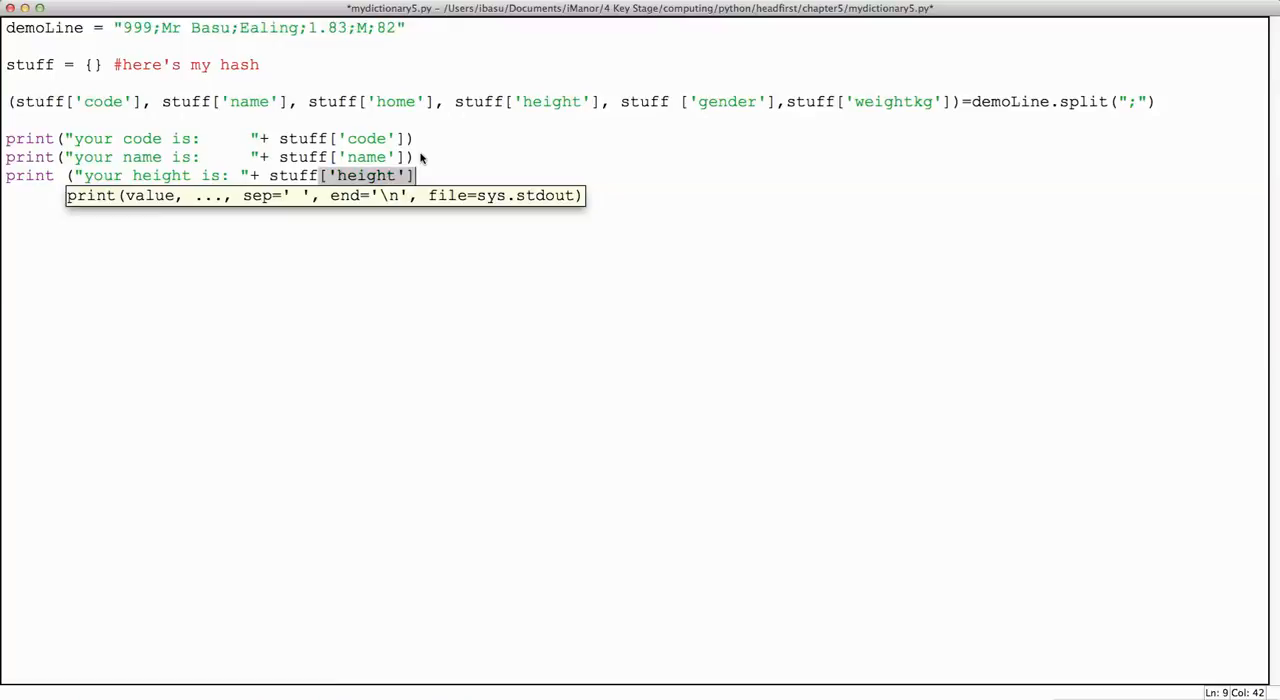
text())
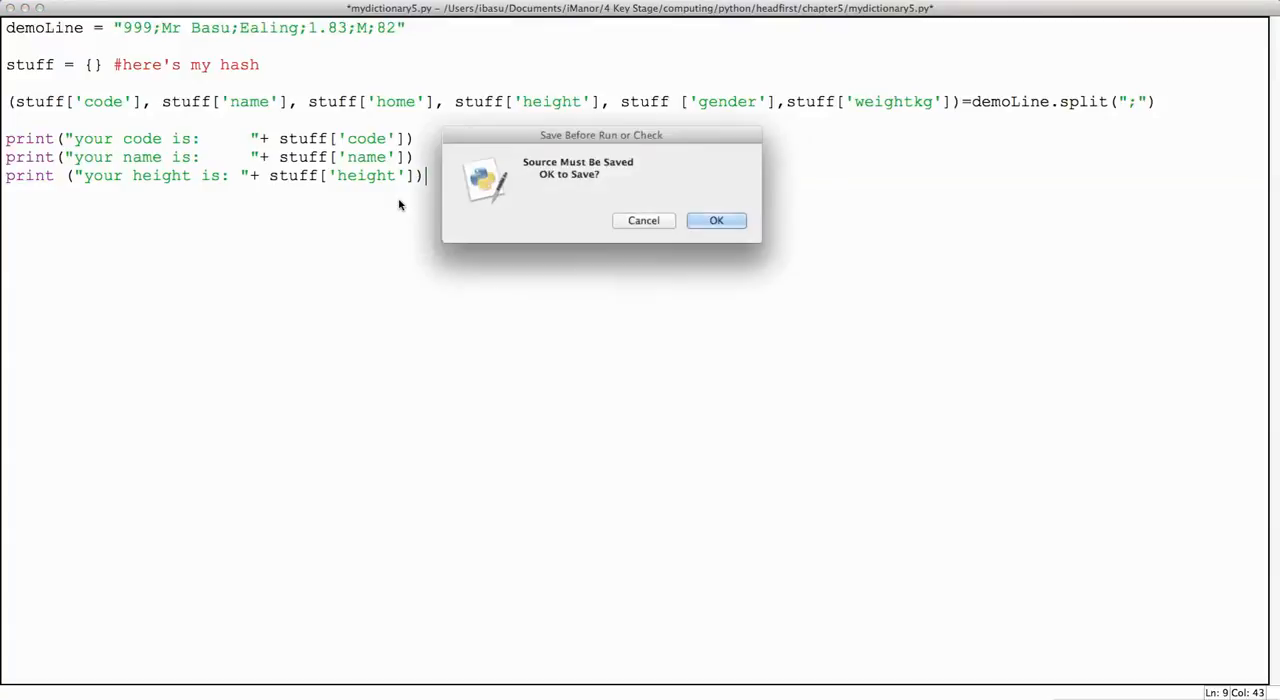
Accept the Save Before Run prompt so mydictionary5.py is saved and run
click(716, 220)
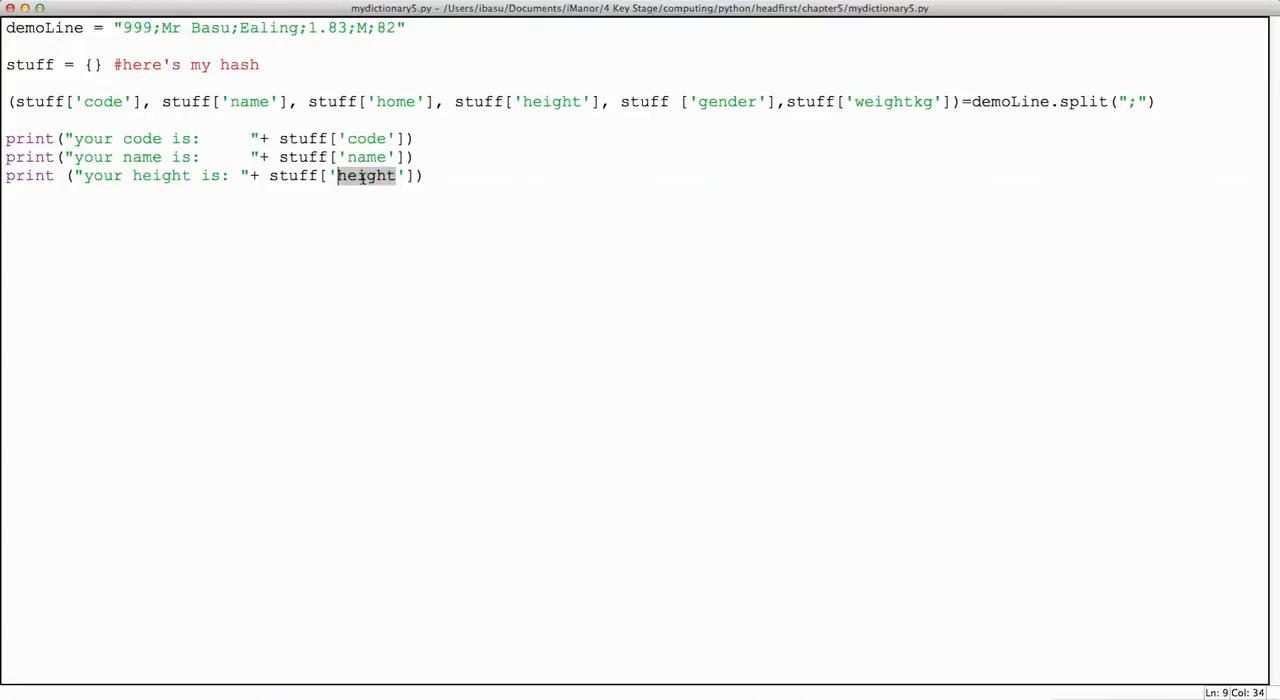
Switch the third print to stuff['gender'], space the label, and run to output M
text(gender)
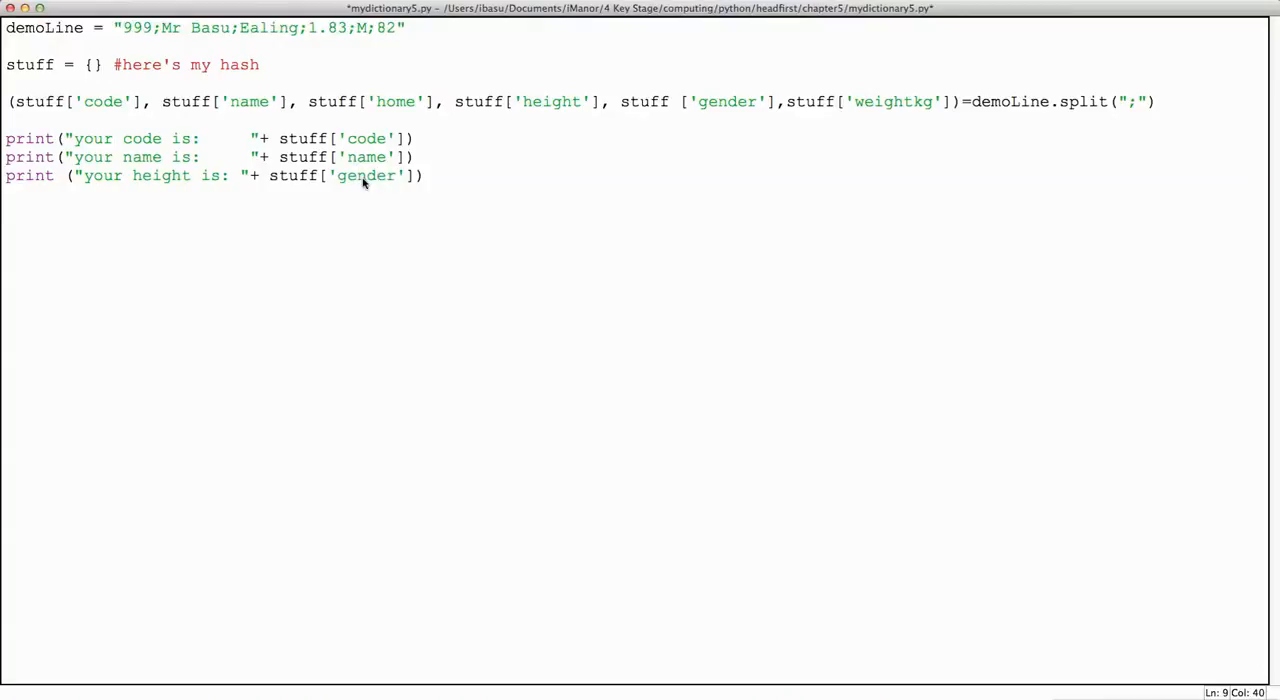
click(234, 175)
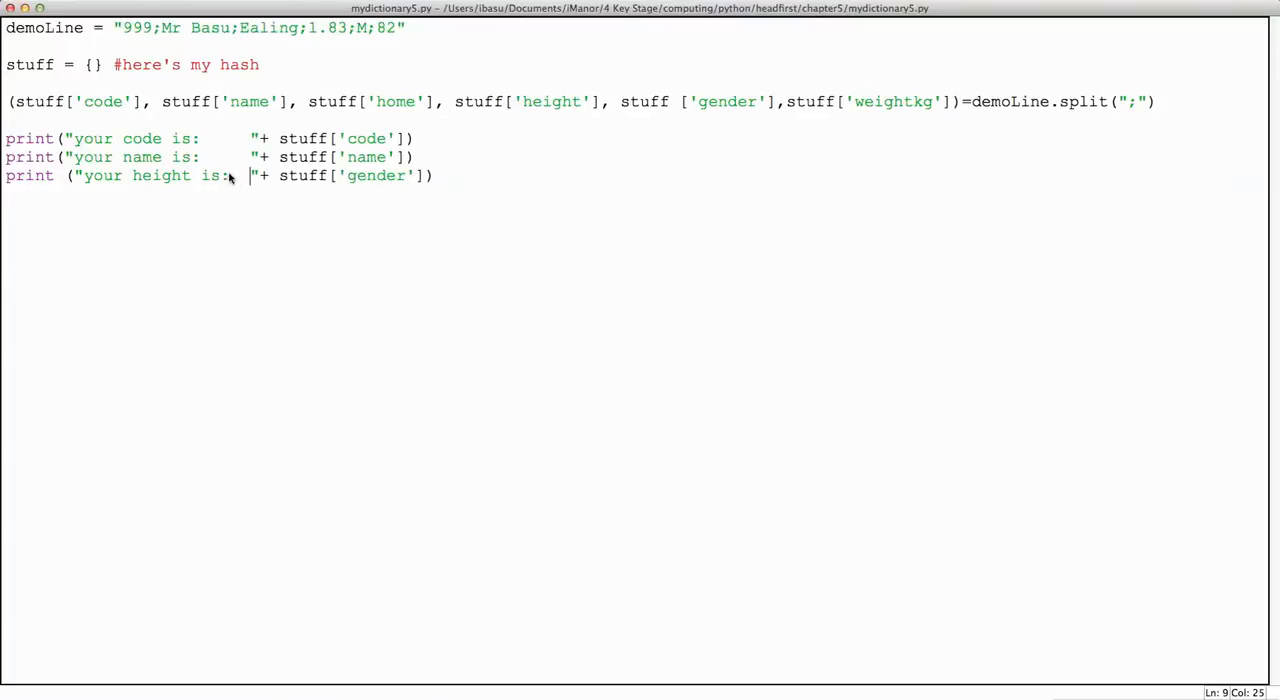
key(F5)
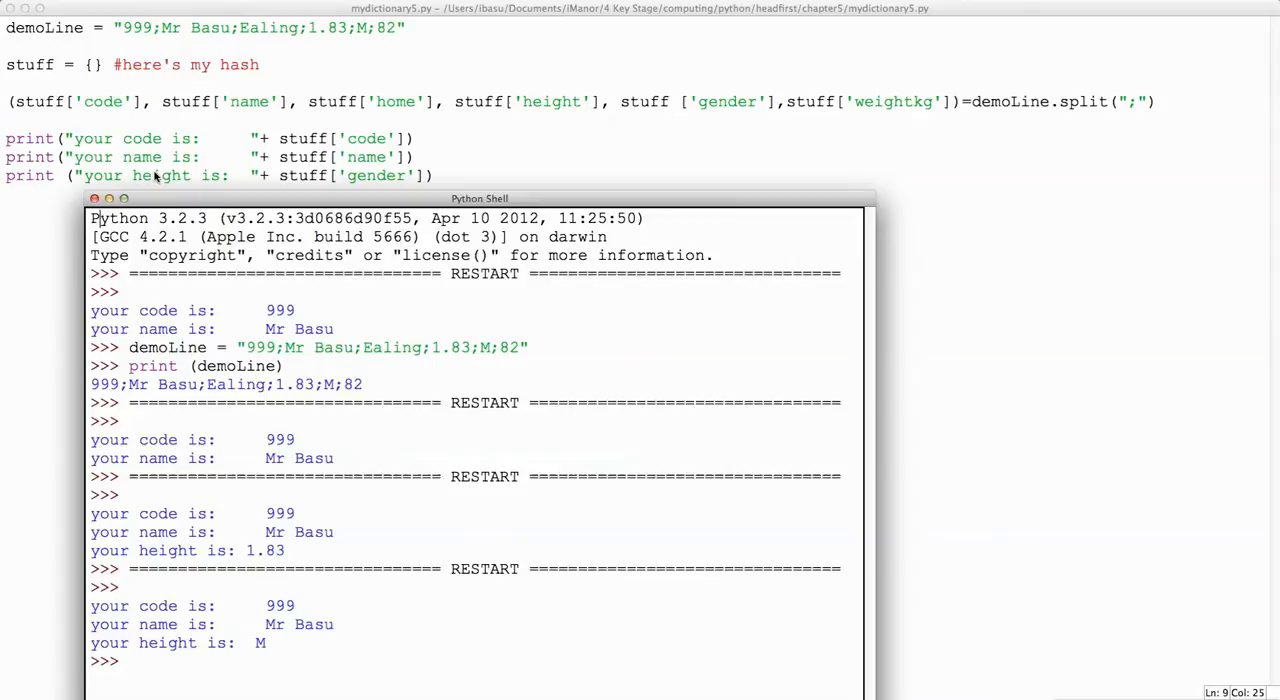
mouse_move(365, 175)
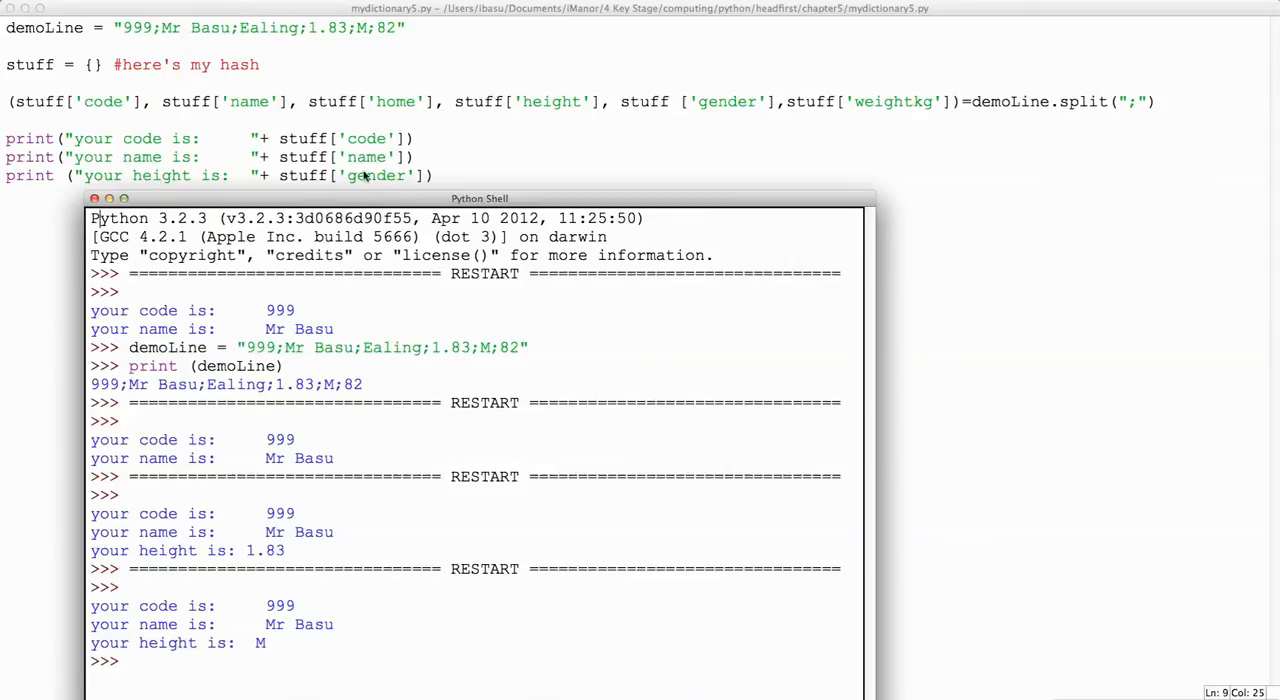
mouse_move(729, 110)
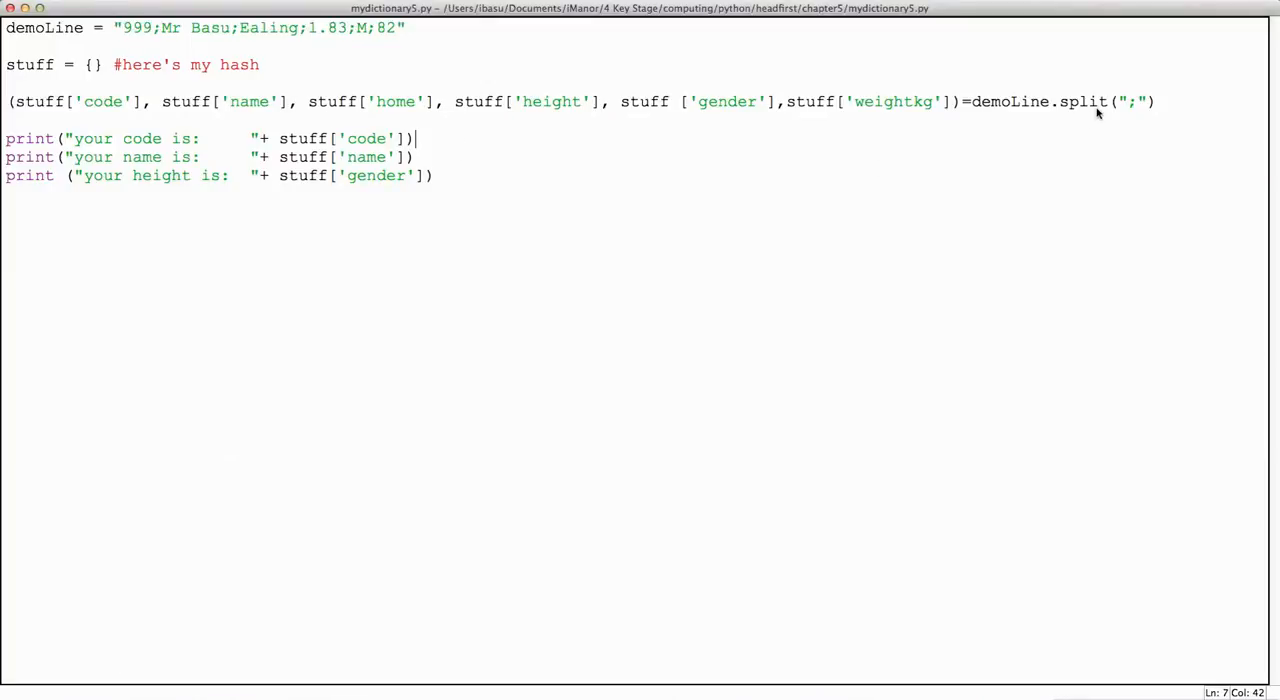
Change the split separator from ';' to ',' and run, raising a ValueError
click(1135, 101)
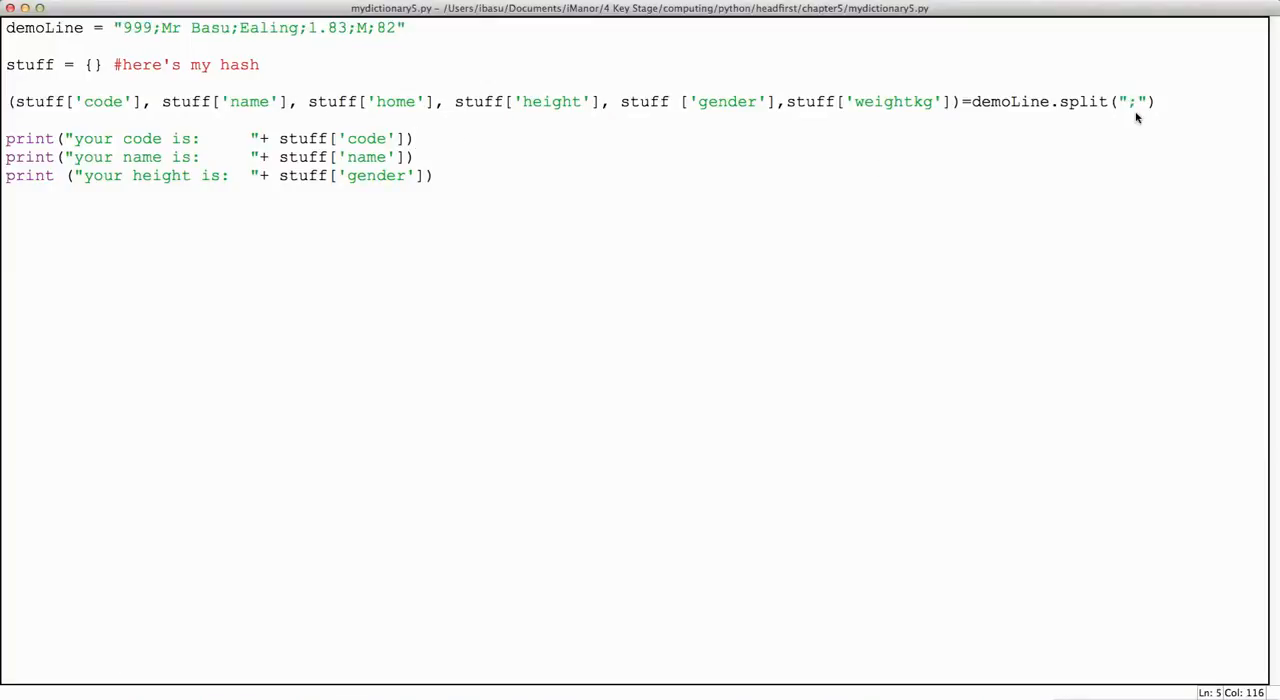
text(,)
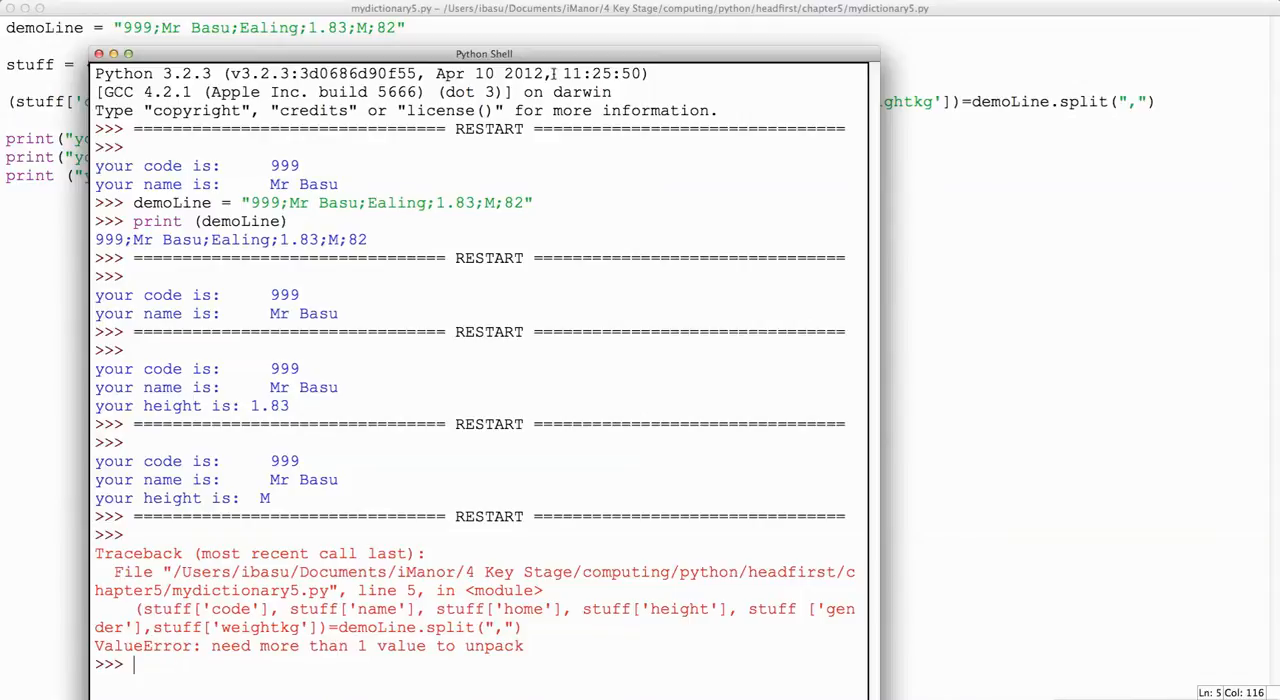
drag(484, 53, 464, 243)
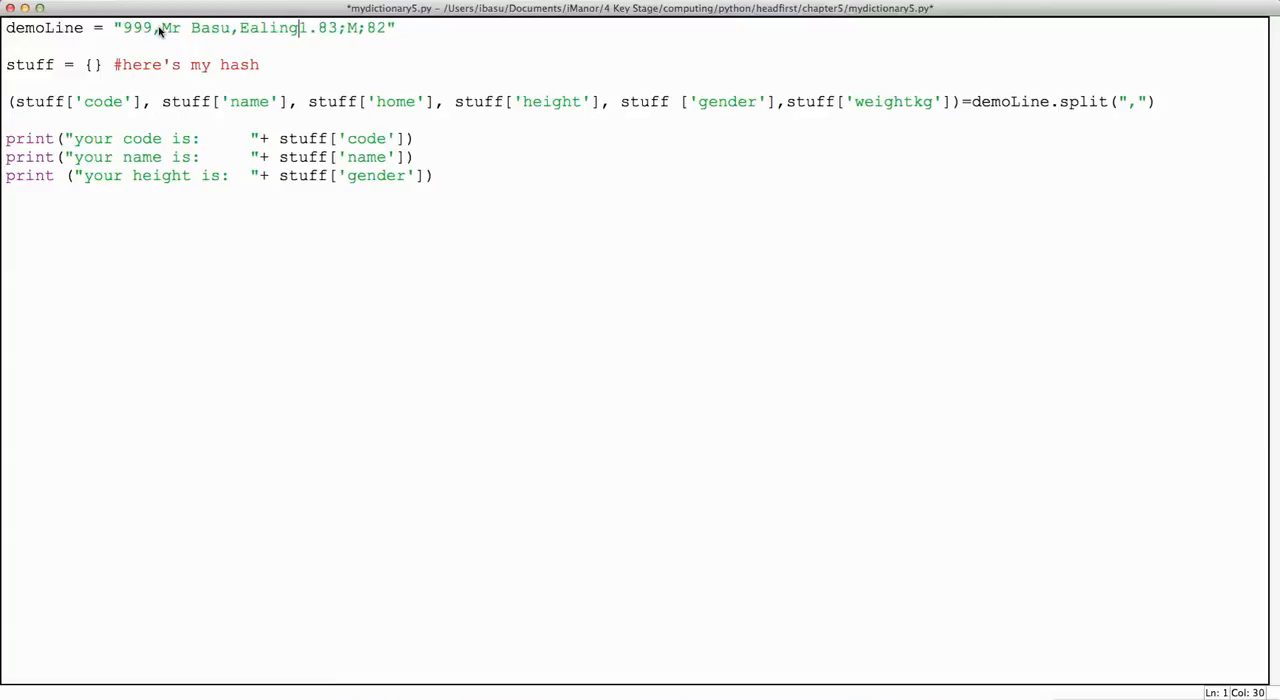
Replace demoLine's semicolons with commas, giving 999,Mr Basu,Ealing,1.83,M,82, and save
text(.1)
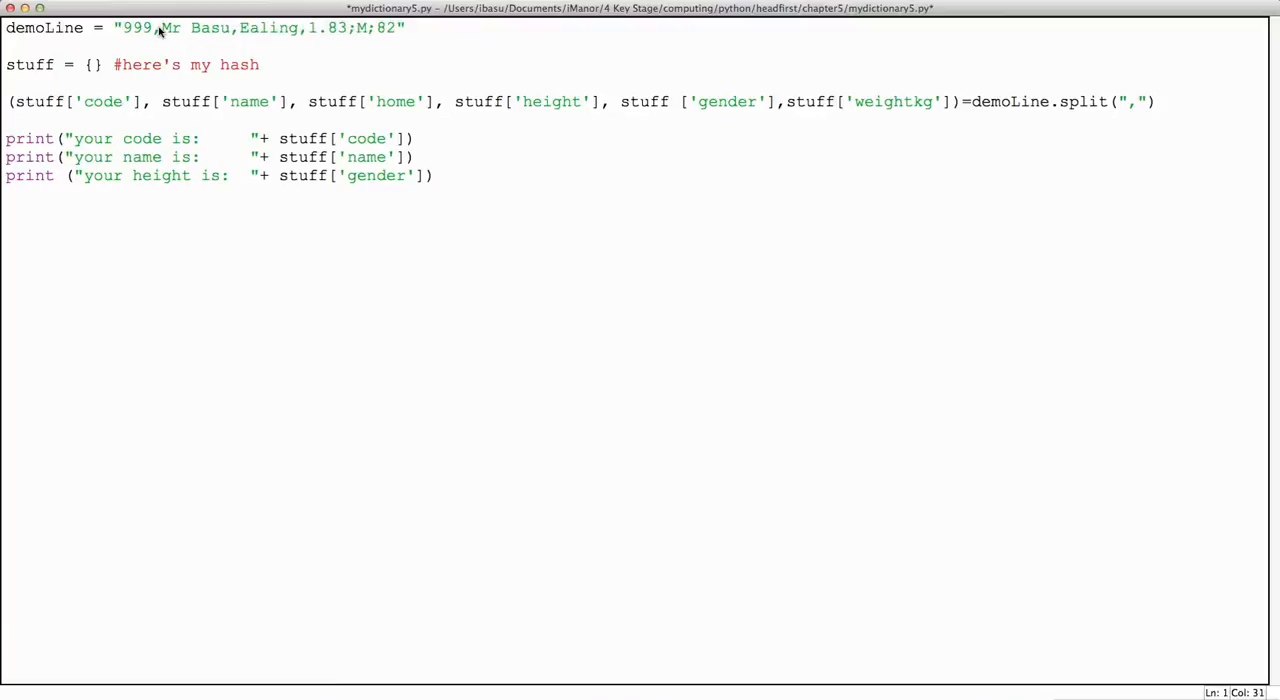
key(Return)
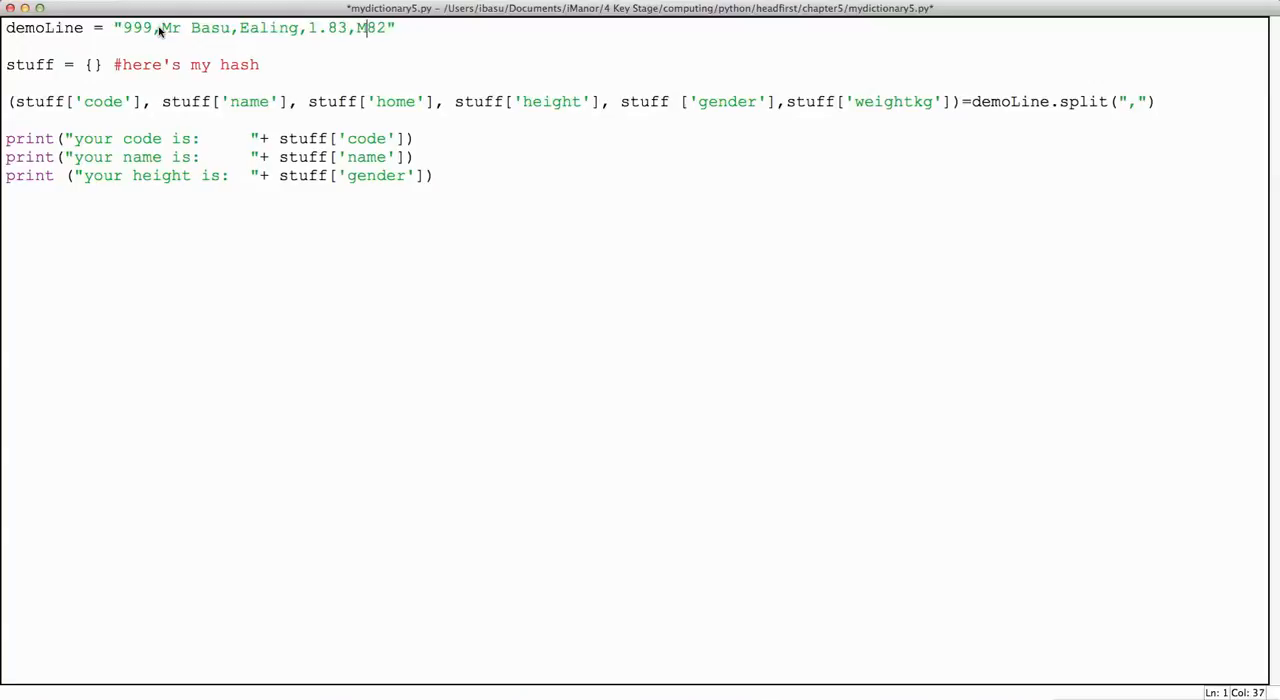
text(,)
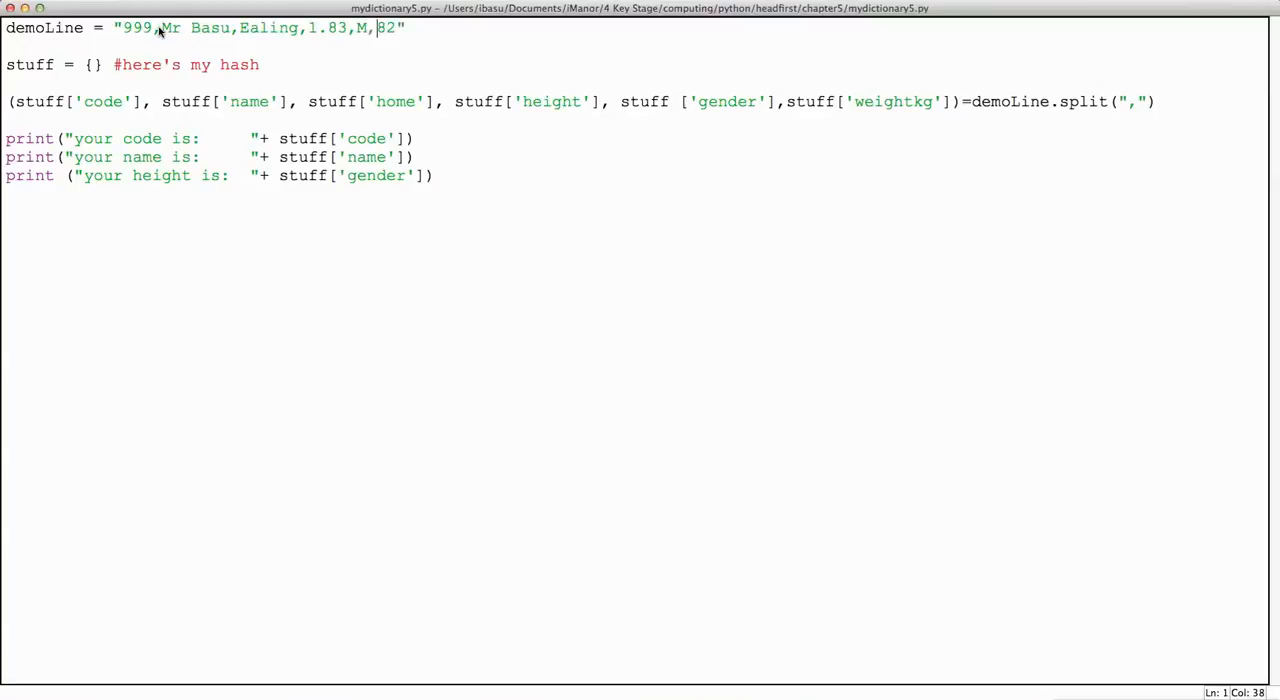
mouse_move(398, 207)
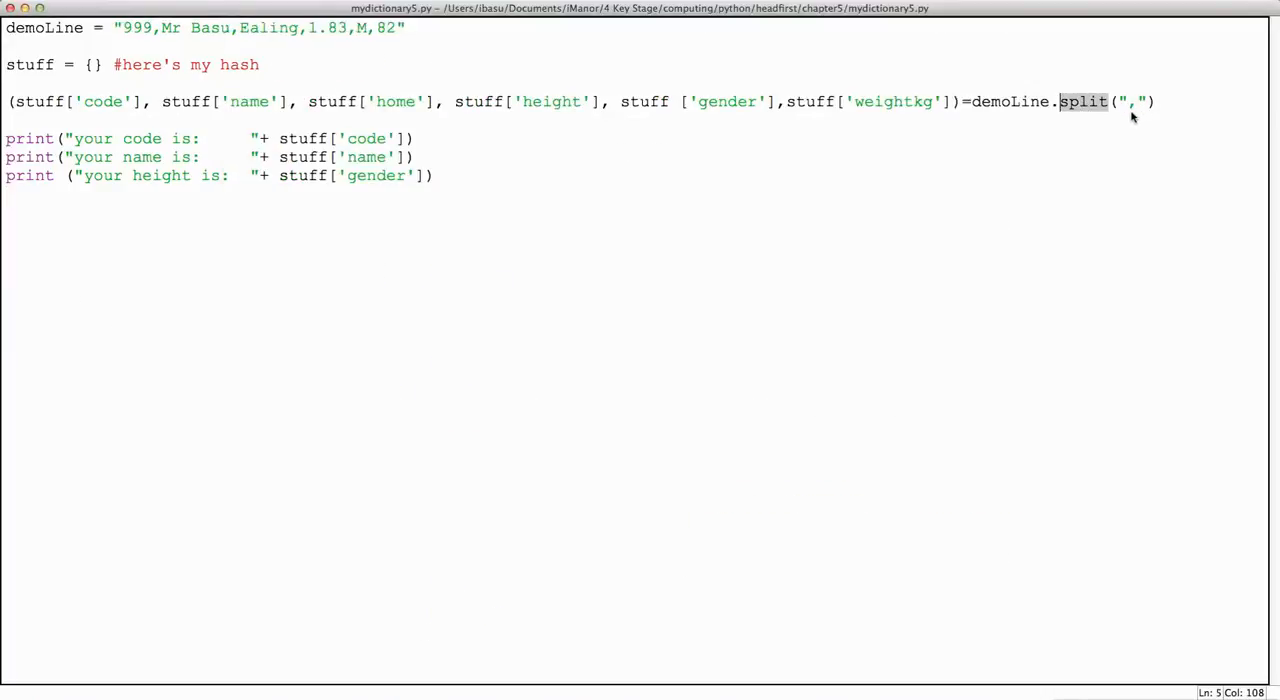
mouse_move(195, 35)
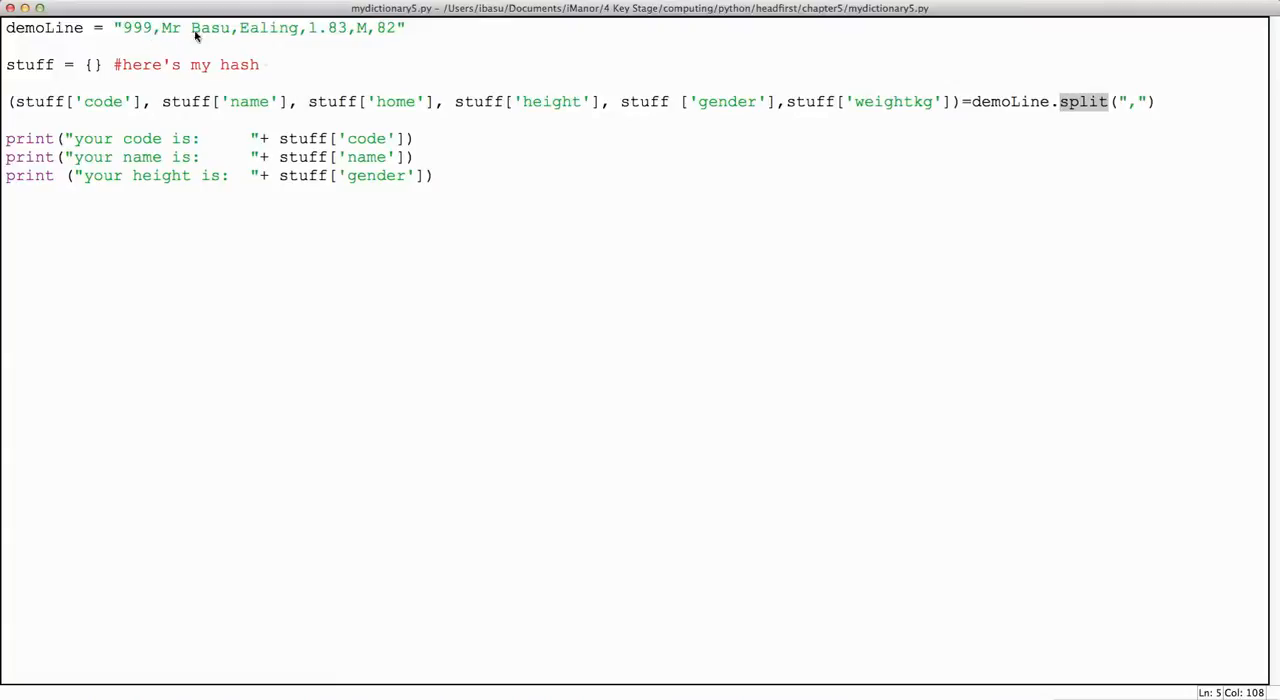